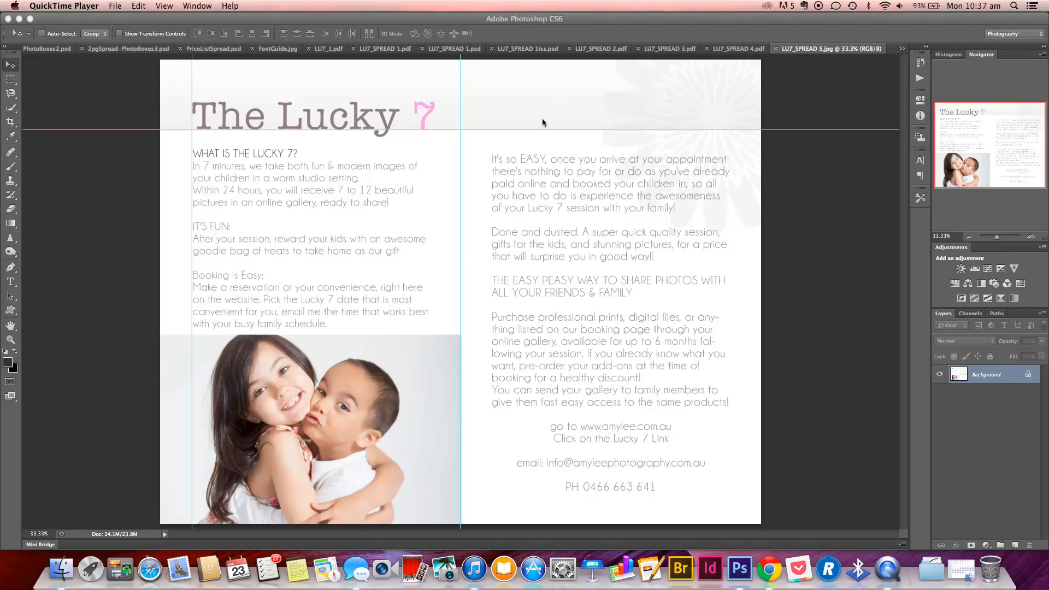
{"action": "mouse_move", "coordinate": [188, 216]}
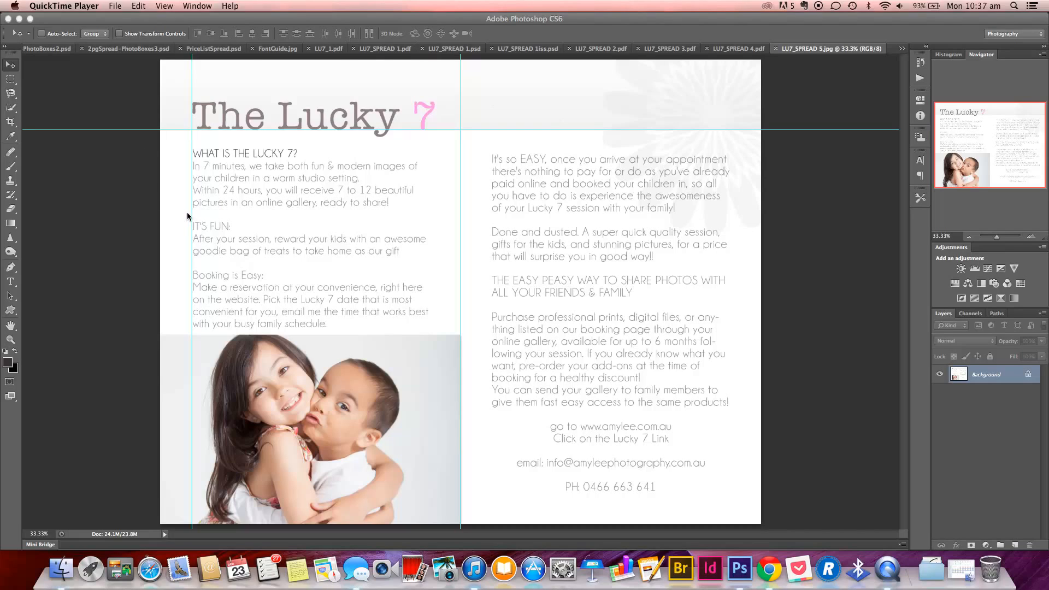
{"action": "mouse_move", "coordinate": [142, 209]}
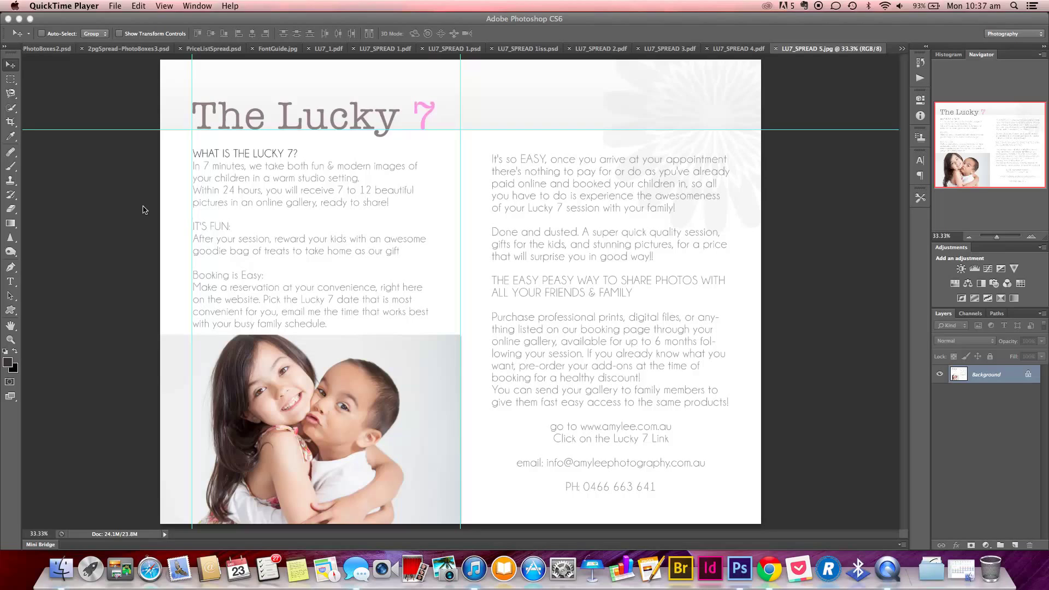
{"action": "mouse_move", "coordinate": [375, 209]}
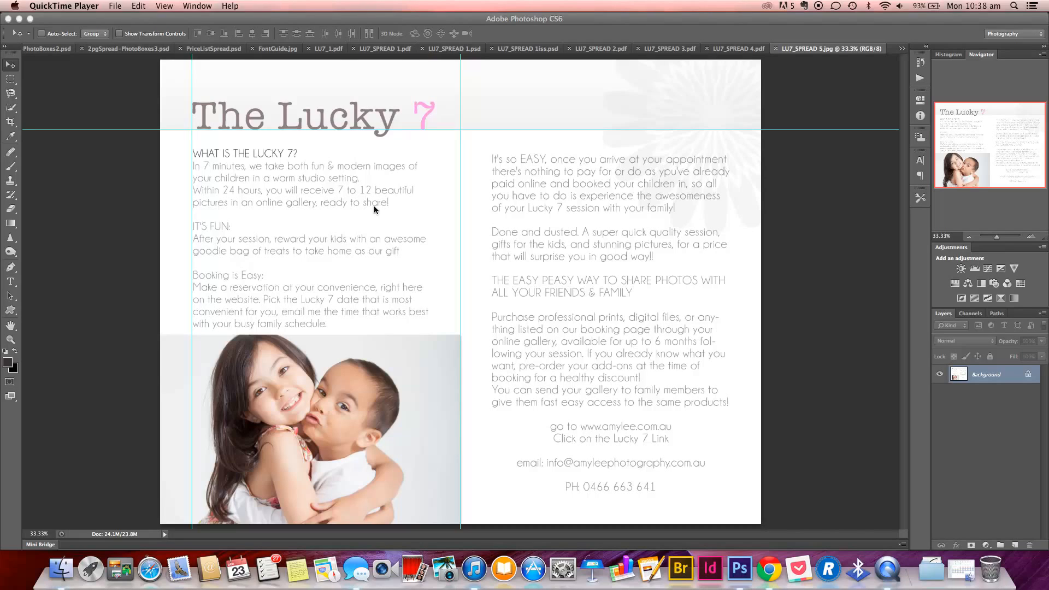
{"action": "mouse_move", "coordinate": [421, 190]}
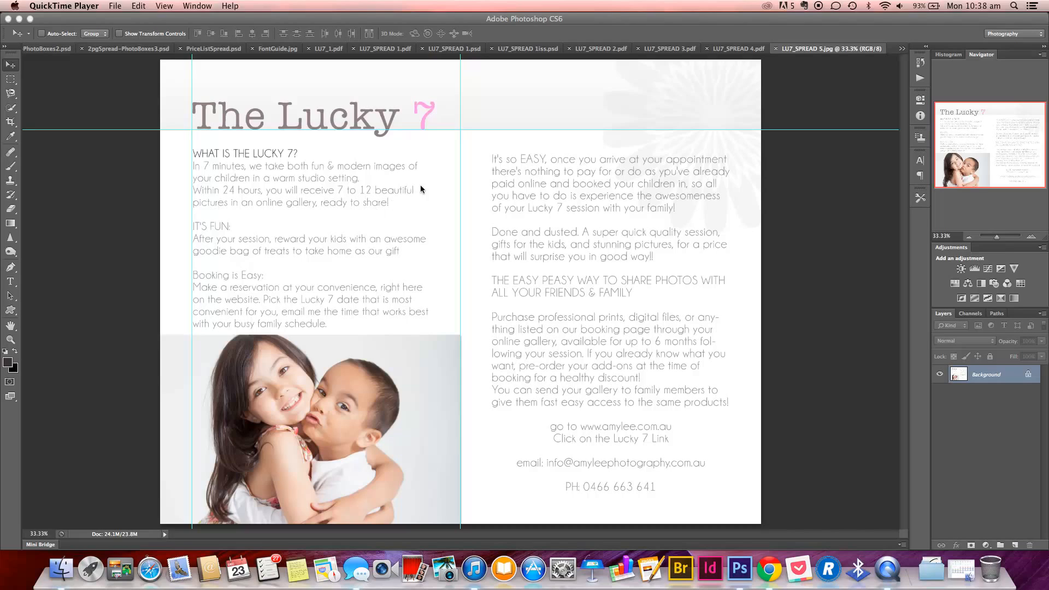
{"action": "mouse_move", "coordinate": [774, 301]}
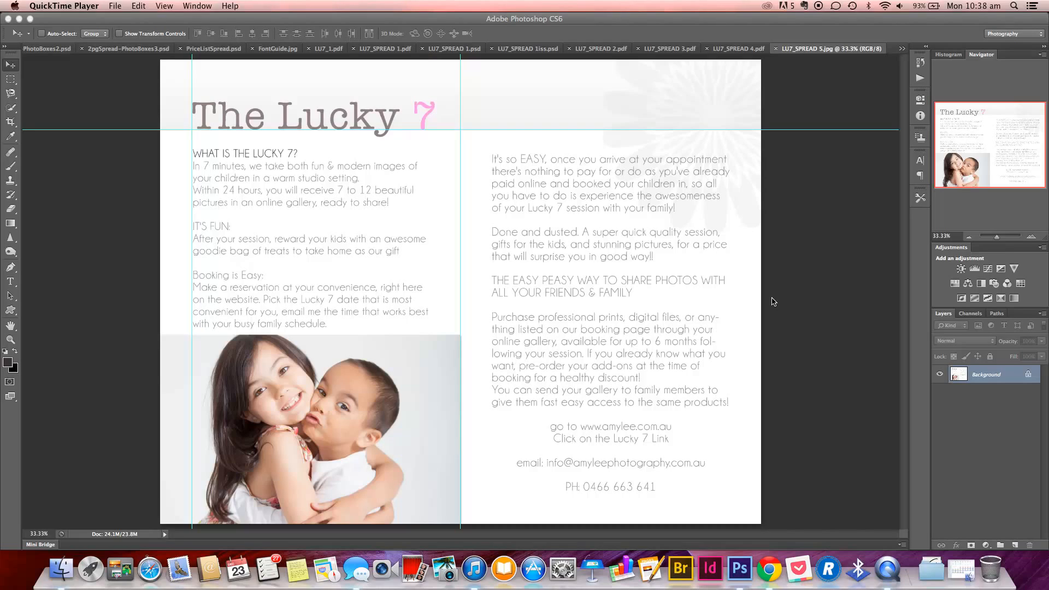
{"action": "mouse_move", "coordinate": [540, 183]}
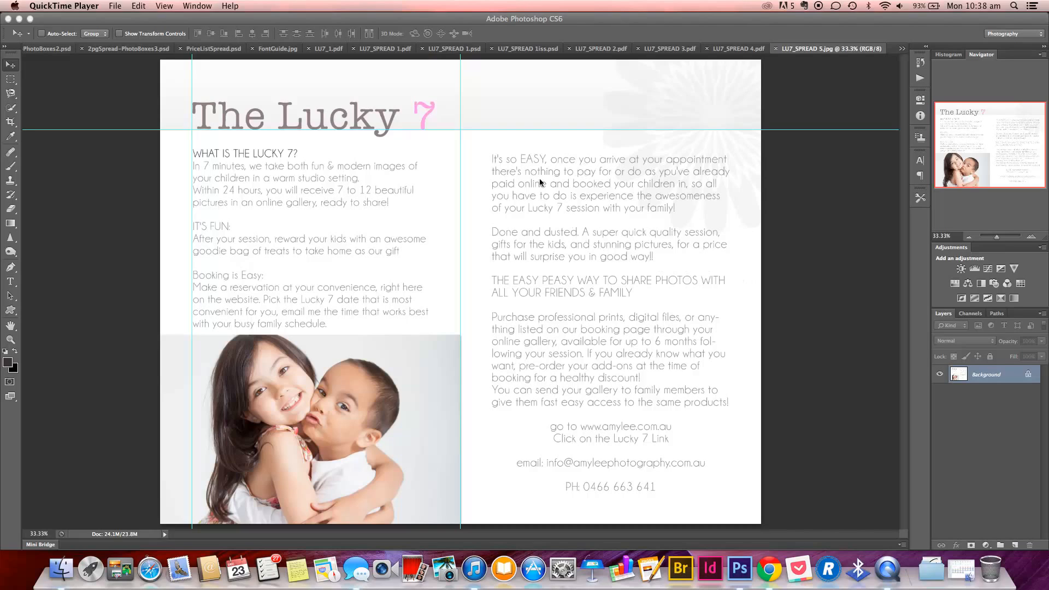
{"action": "mouse_move", "coordinate": [15, 181]}
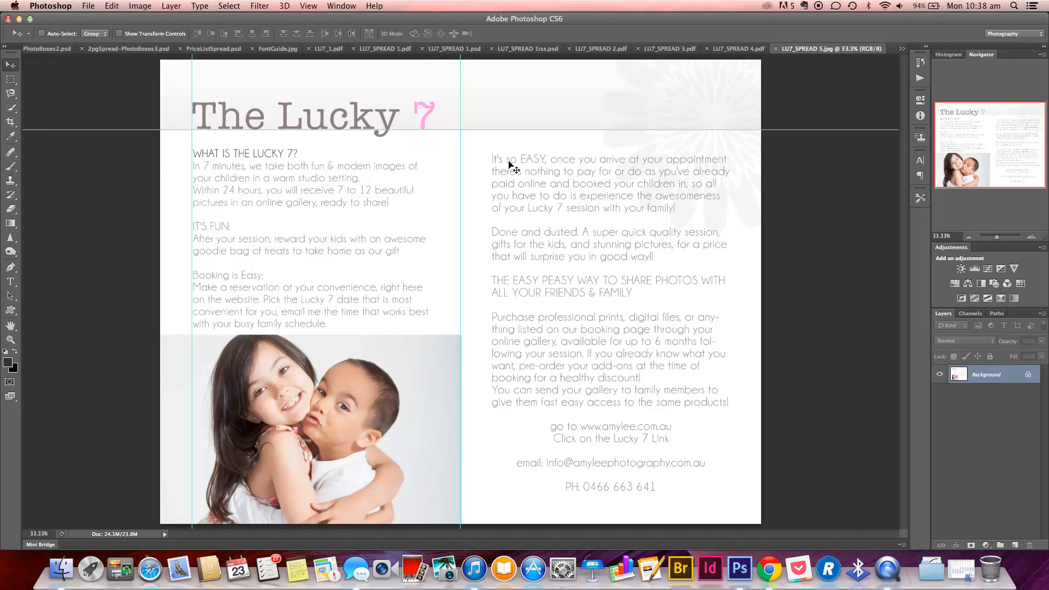
{"action": "mouse_move", "coordinate": [555, 198]}
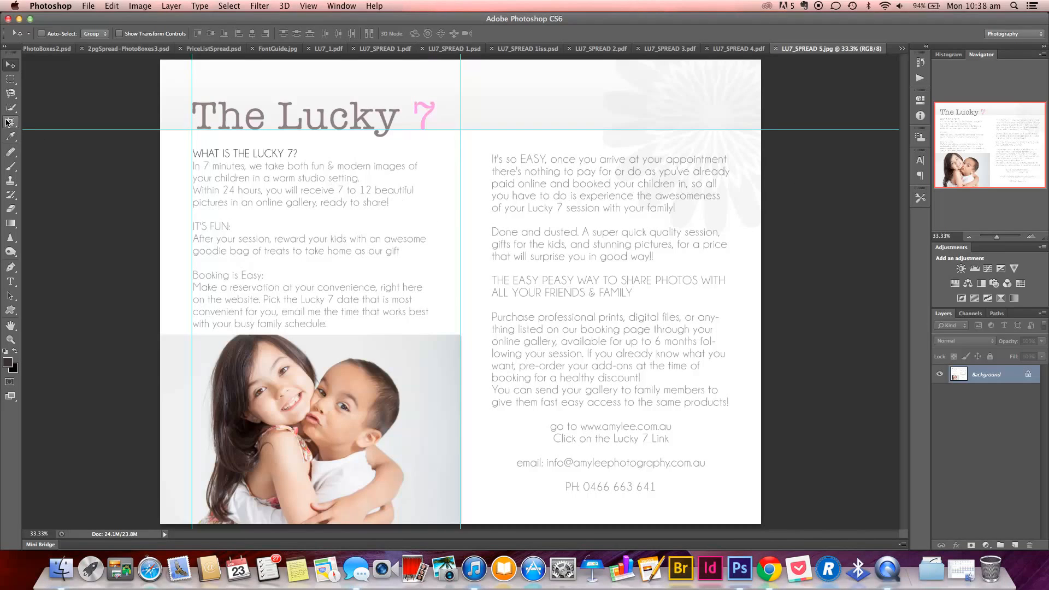
Crop the Lucky 7 spread to just the left page with title, text and photo
{"action": "left_click", "coordinate": [11, 122]}
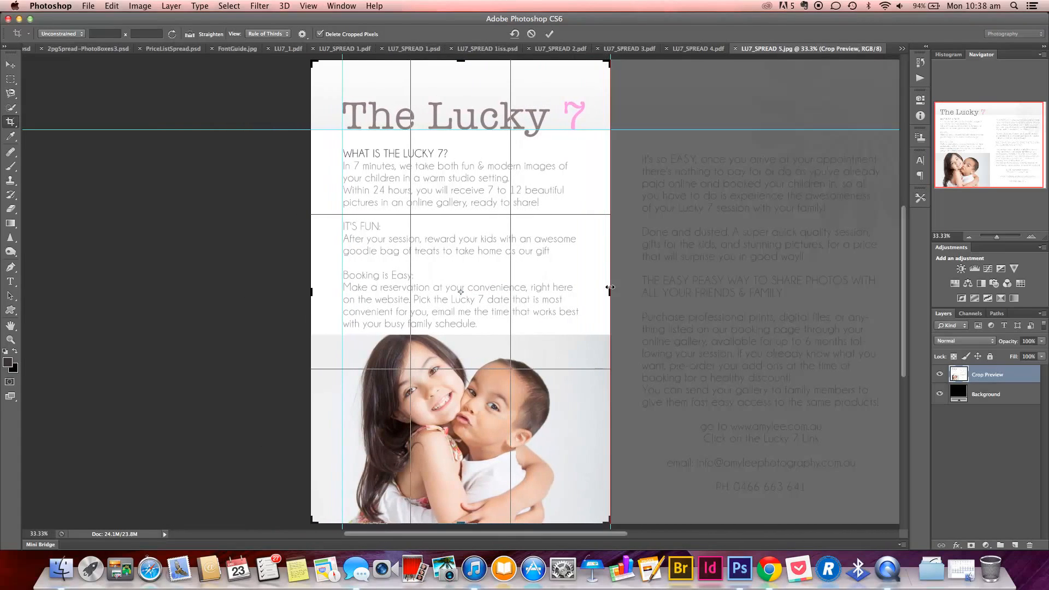
{"action": "left_click", "coordinate": [549, 34]}
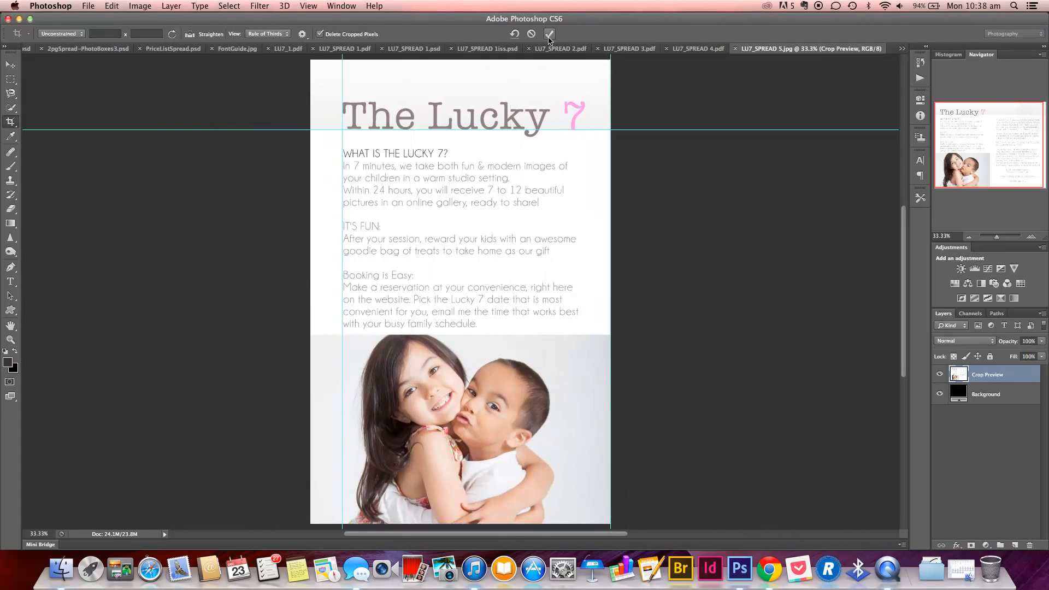
{"action": "left_click", "coordinate": [88, 5]}
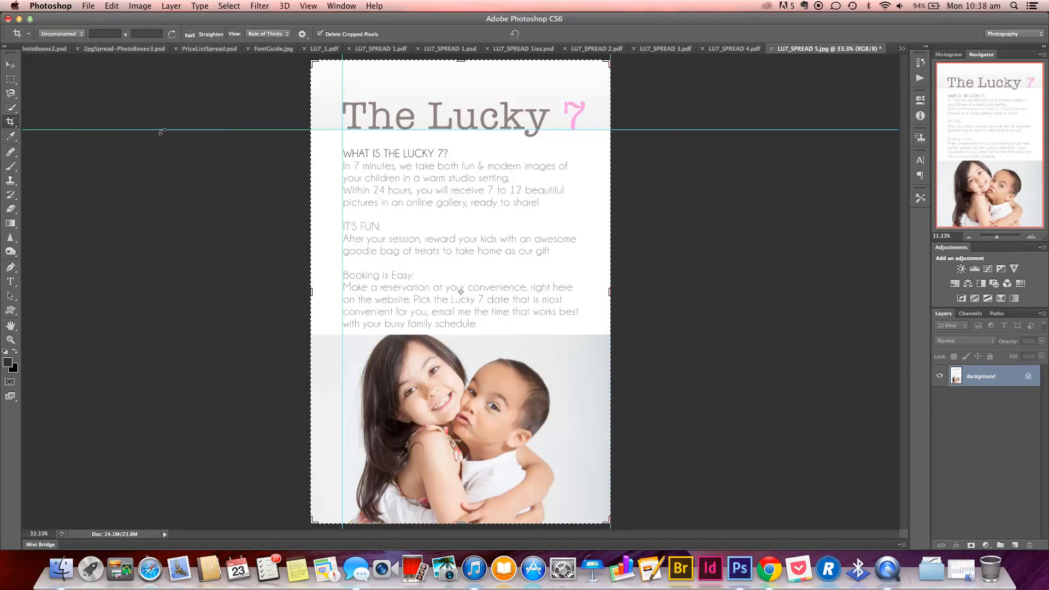
{"action": "mouse_move", "coordinate": [672, 125]}
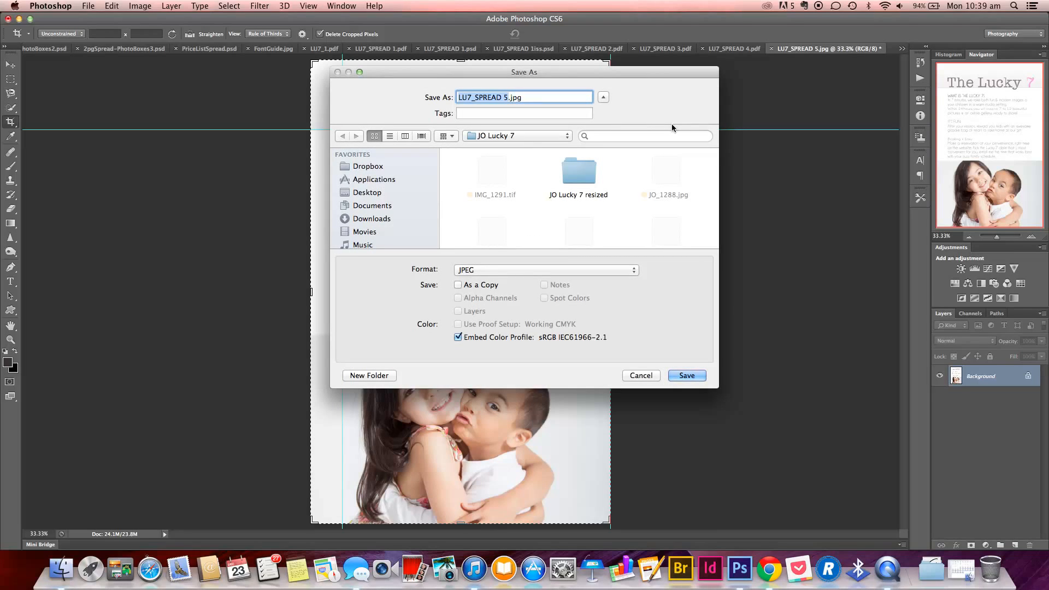
{"action": "mouse_move", "coordinate": [613, 269]}
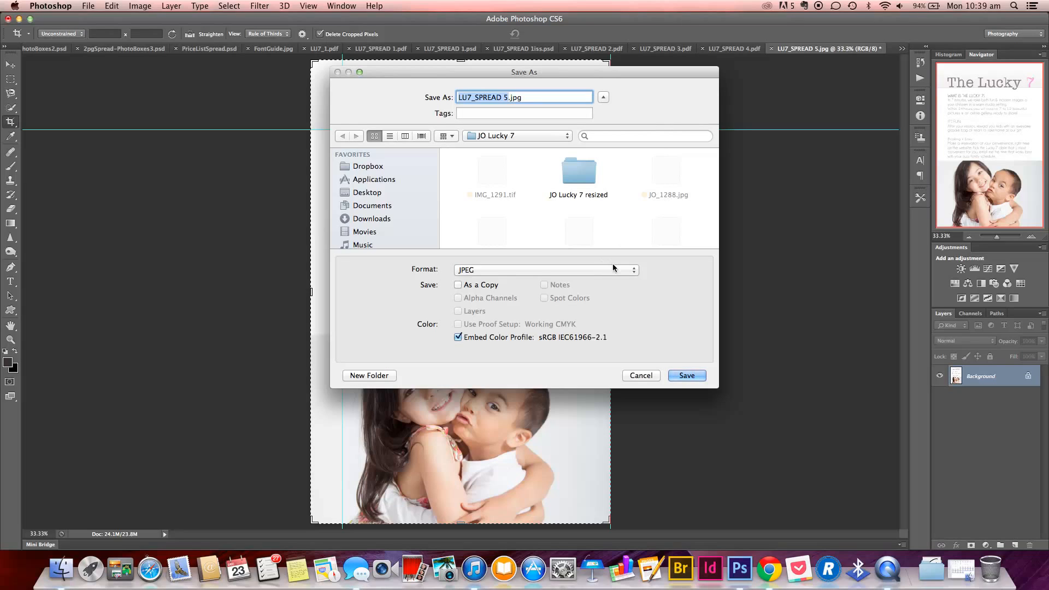
{"action": "mouse_move", "coordinate": [612, 269]}
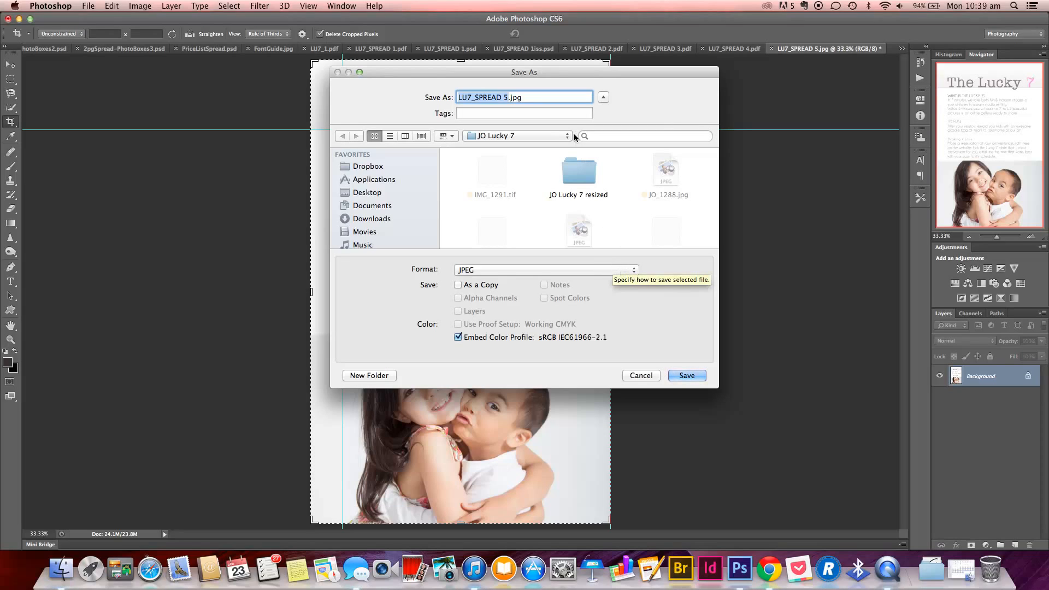
{"action": "mouse_move", "coordinate": [507, 105]}
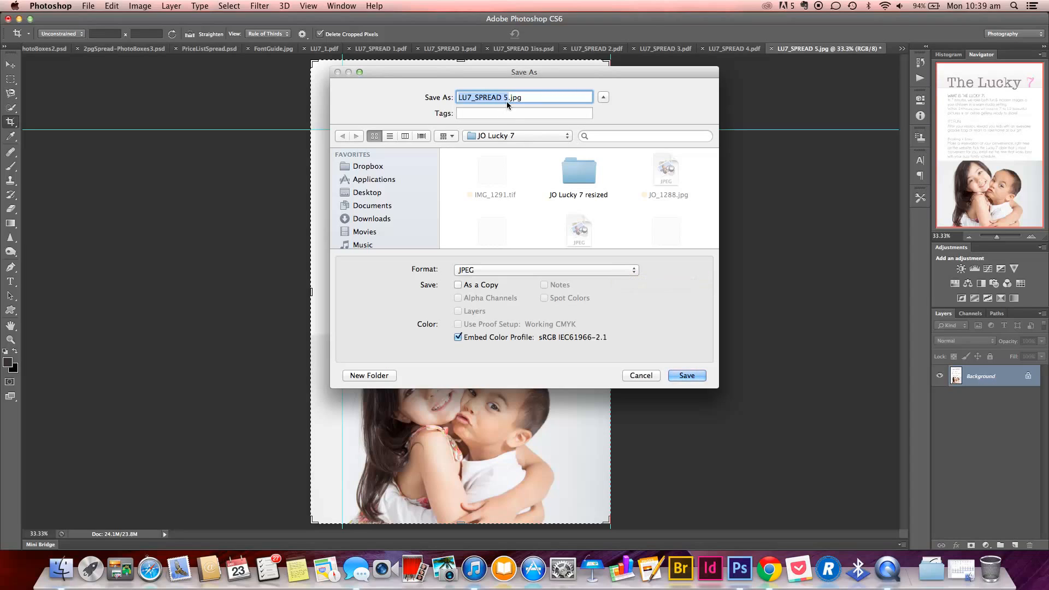
Save the cropped page as LU7_SPREAD 5.jpg in JO Lucky 7, then restore the full spread
{"action": "left_click", "coordinate": [686, 375]}
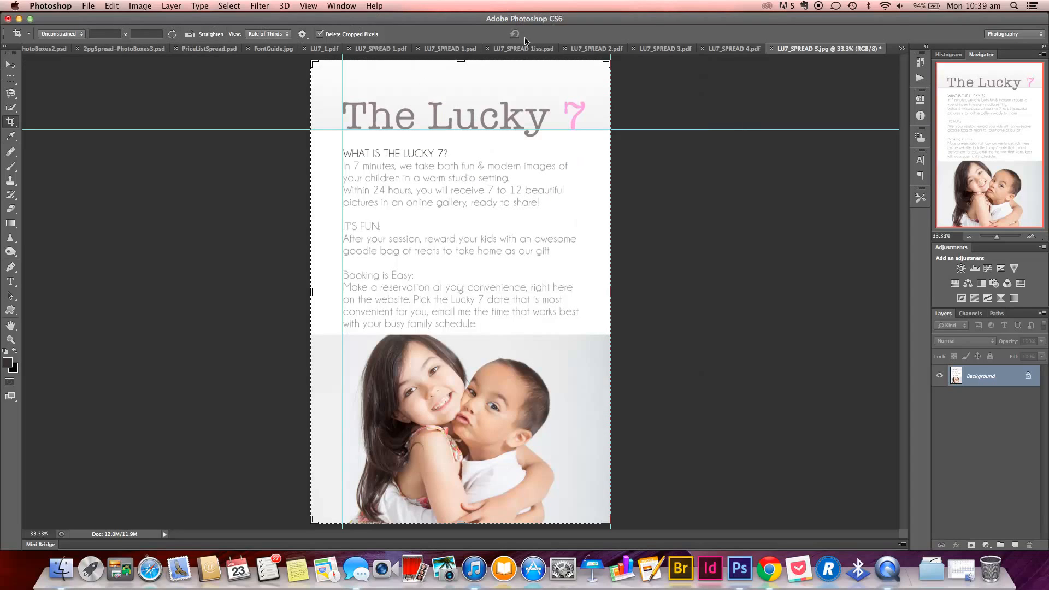
{"action": "left_click", "coordinate": [88, 6]}
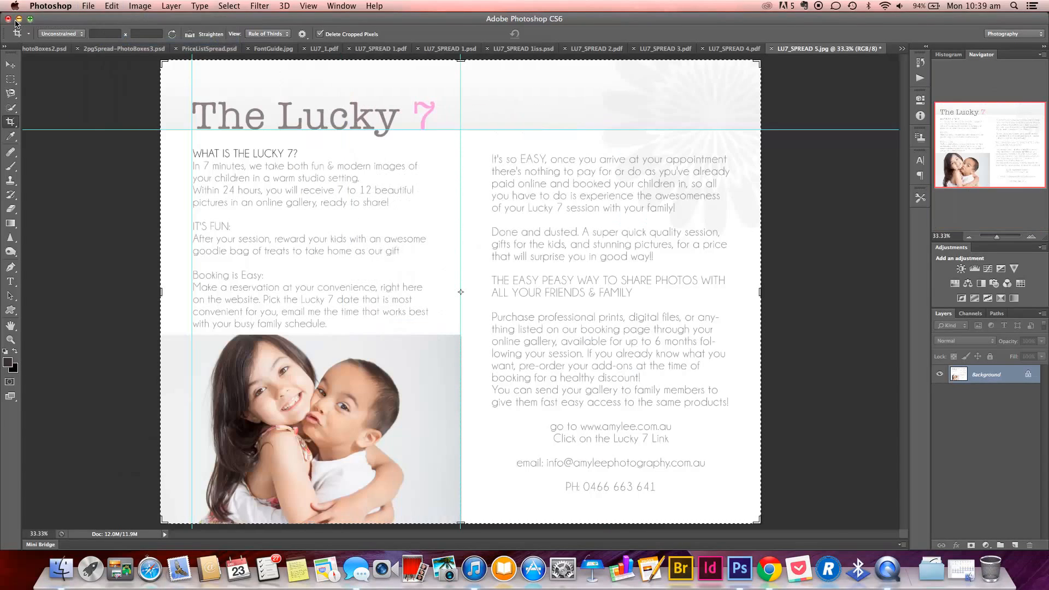
Close the spread and select LU7_1.pdf plus the LU7_SPREAD JPEGs in Finder
{"action": "left_click", "coordinate": [18, 20]}
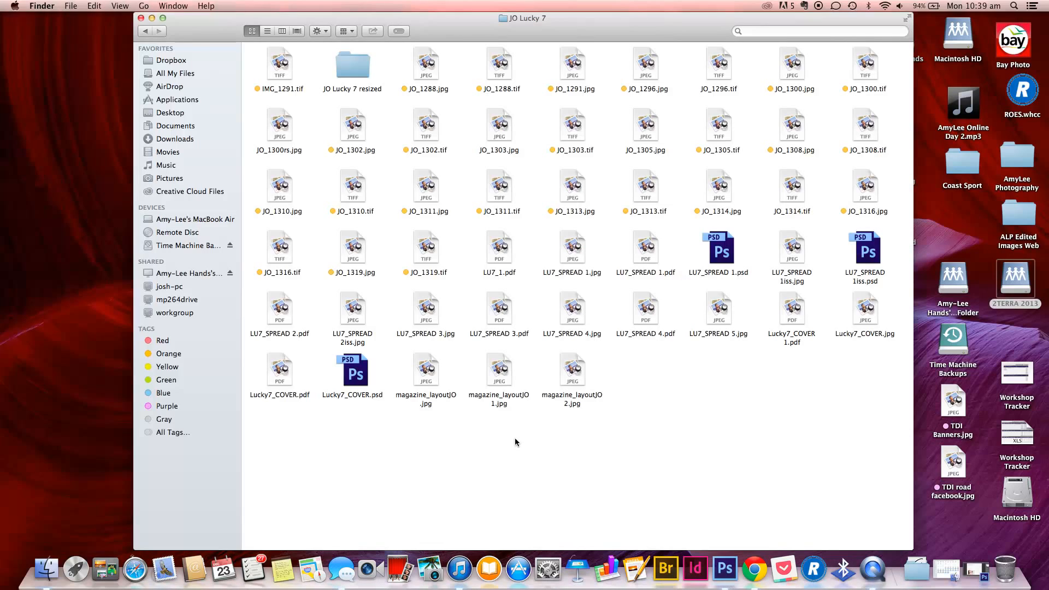
{"action": "mouse_move", "coordinate": [523, 442]}
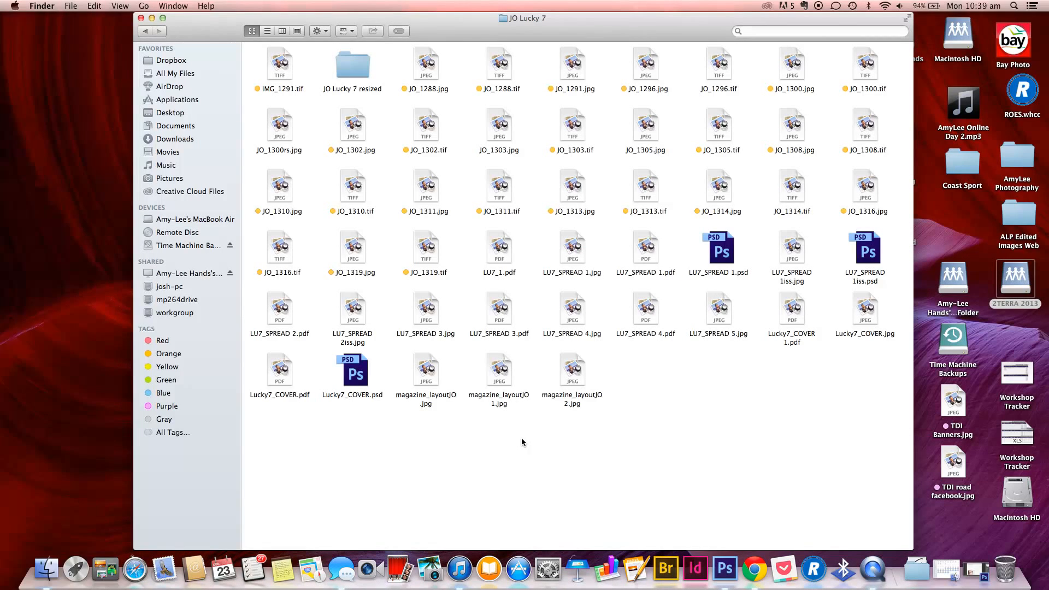
{"action": "mouse_move", "coordinate": [753, 352]}
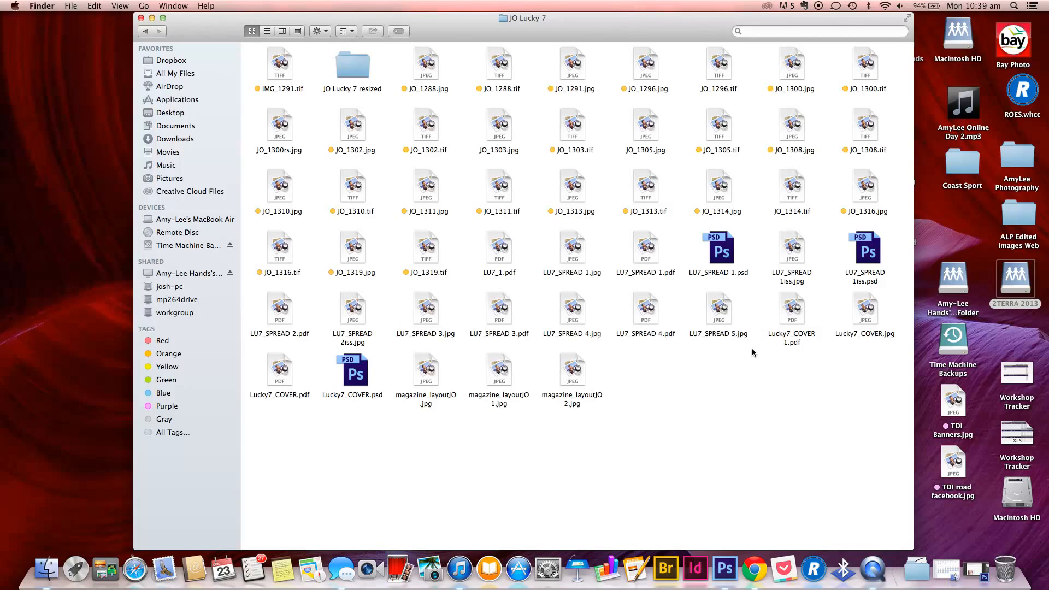
{"action": "mouse_move", "coordinate": [753, 340]}
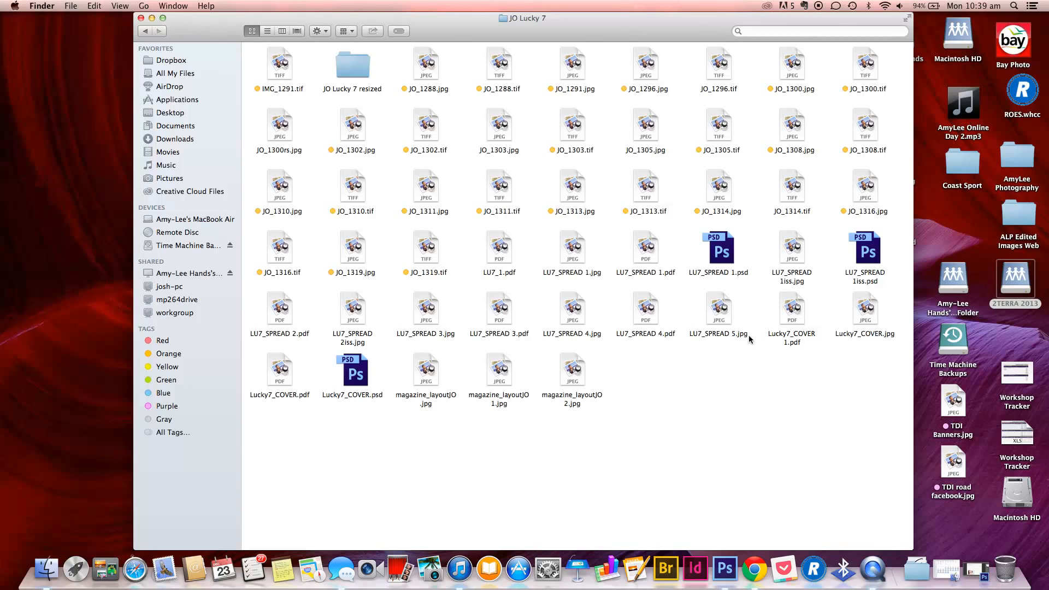
{"action": "mouse_move", "coordinate": [715, 375]}
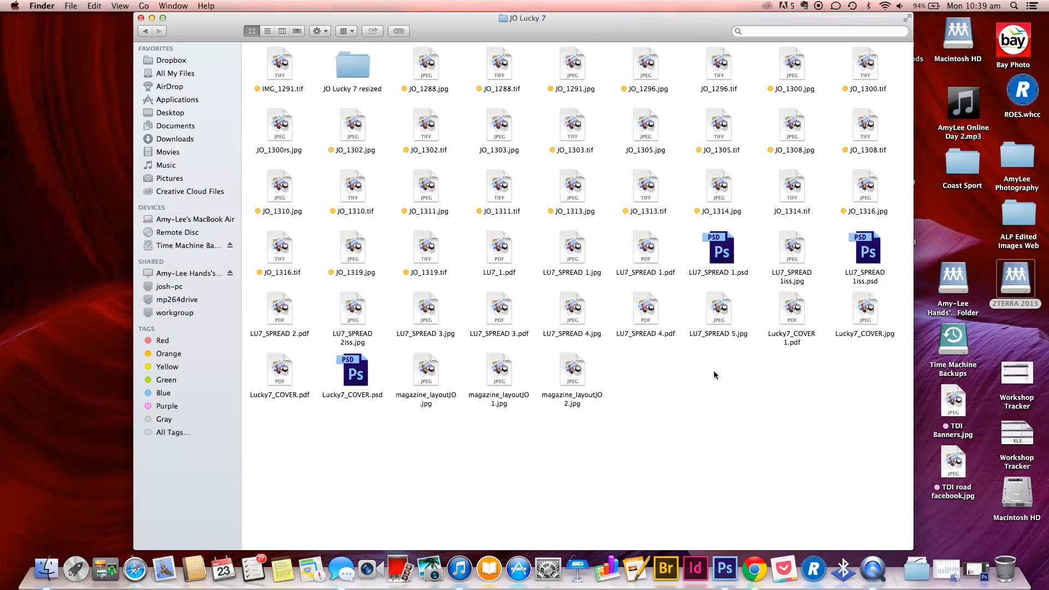
{"action": "mouse_move", "coordinate": [718, 336]}
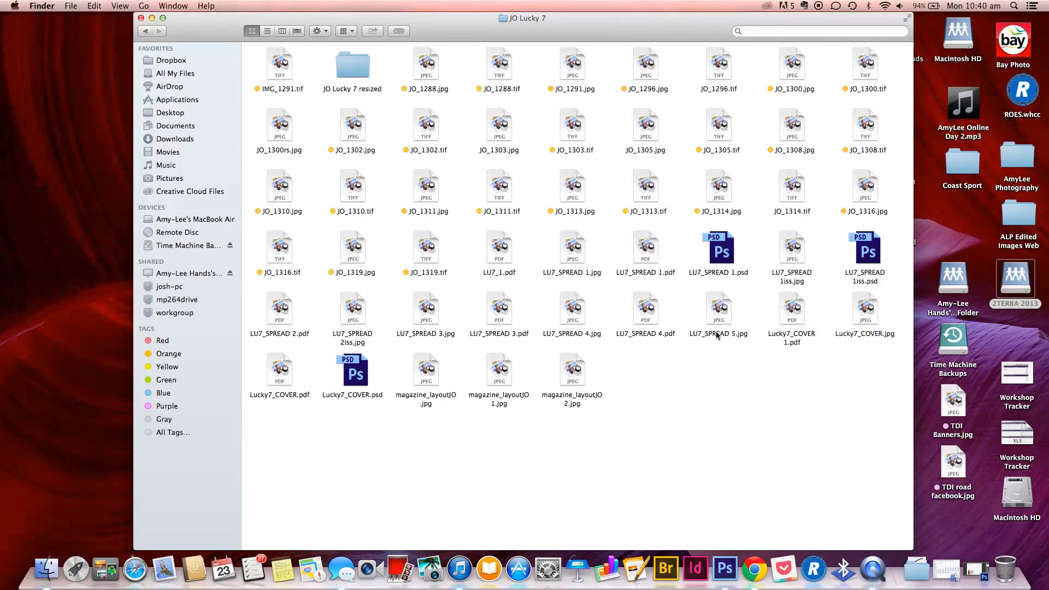
{"action": "left_click", "coordinate": [499, 253]}
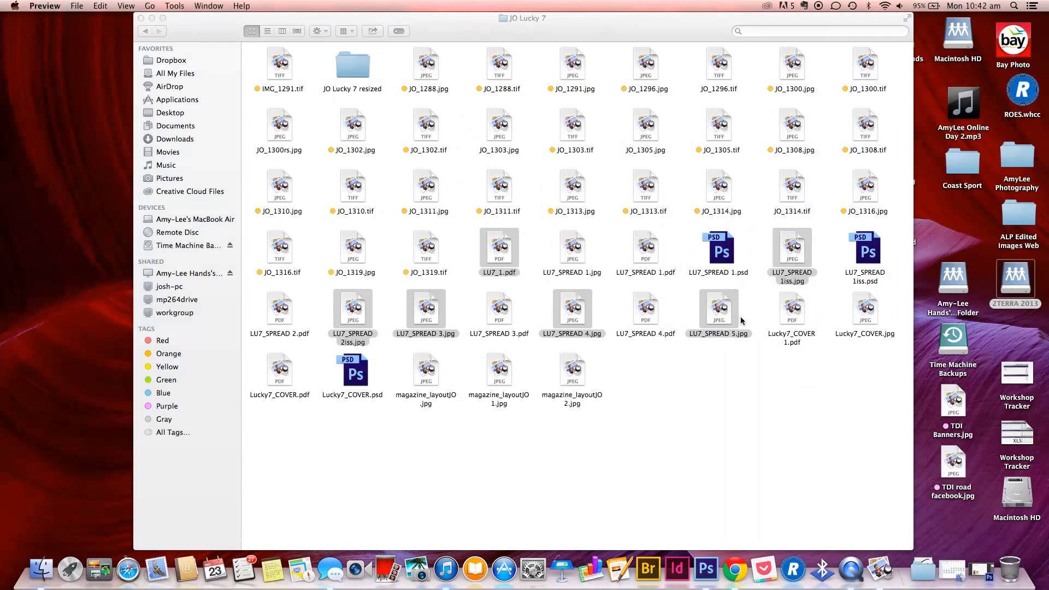
Open the five magazine files together in Preview showing the KIDS cover
{"action": "double_click", "coordinate": [719, 309]}
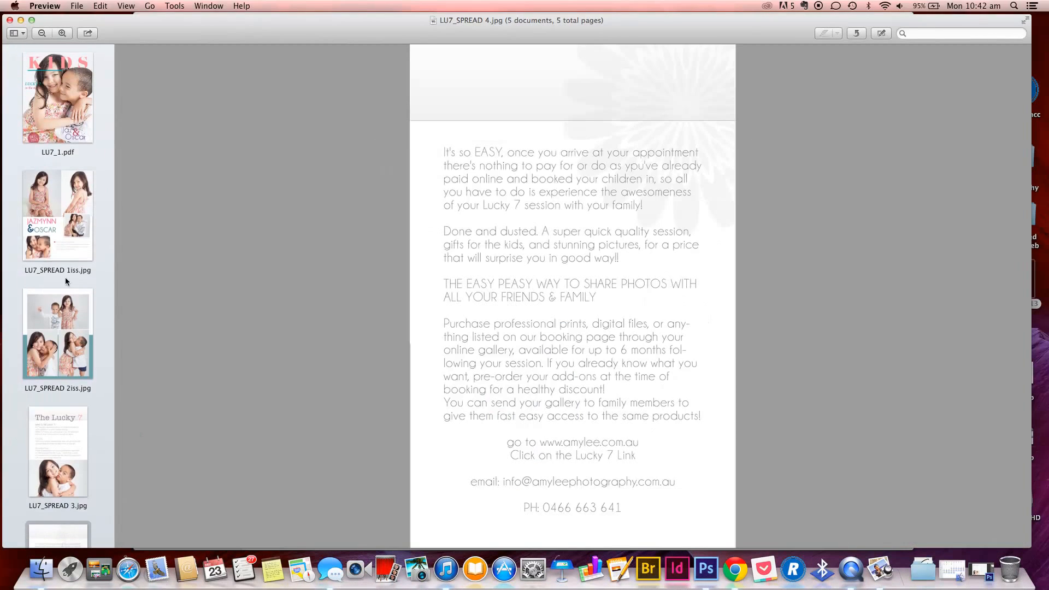
{"action": "left_click", "coordinate": [57, 97]}
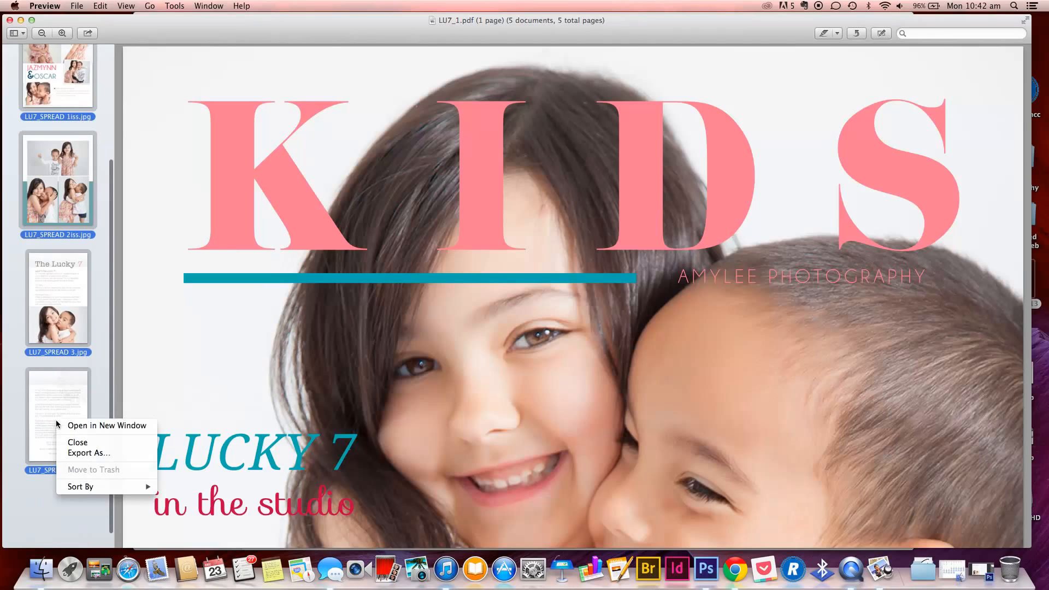
{"action": "left_click", "coordinate": [77, 5]}
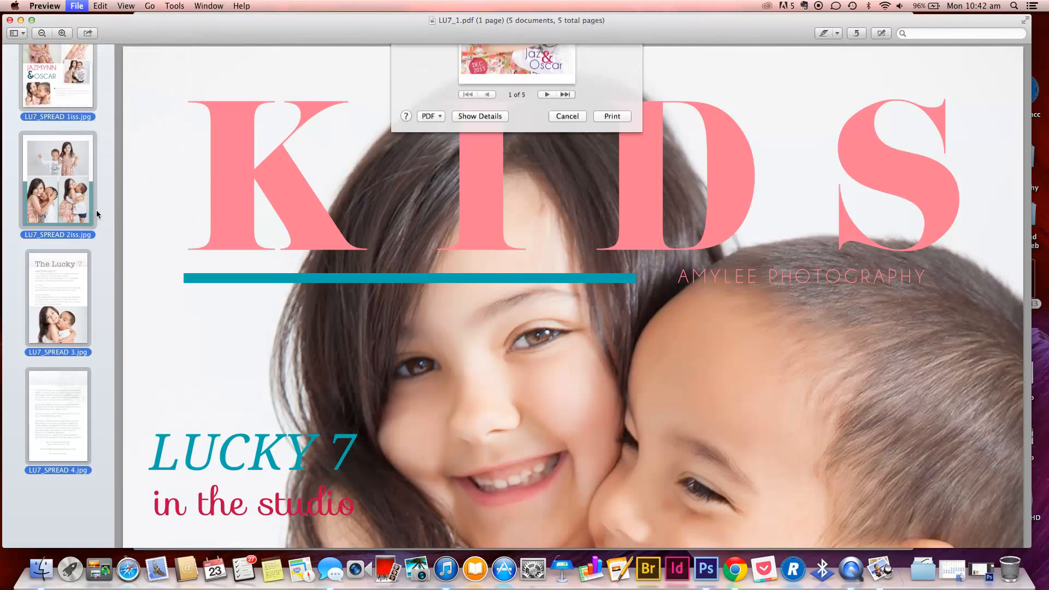
Page through the five-page print preview and return to the first page
{"action": "left_click", "coordinate": [479, 116]}
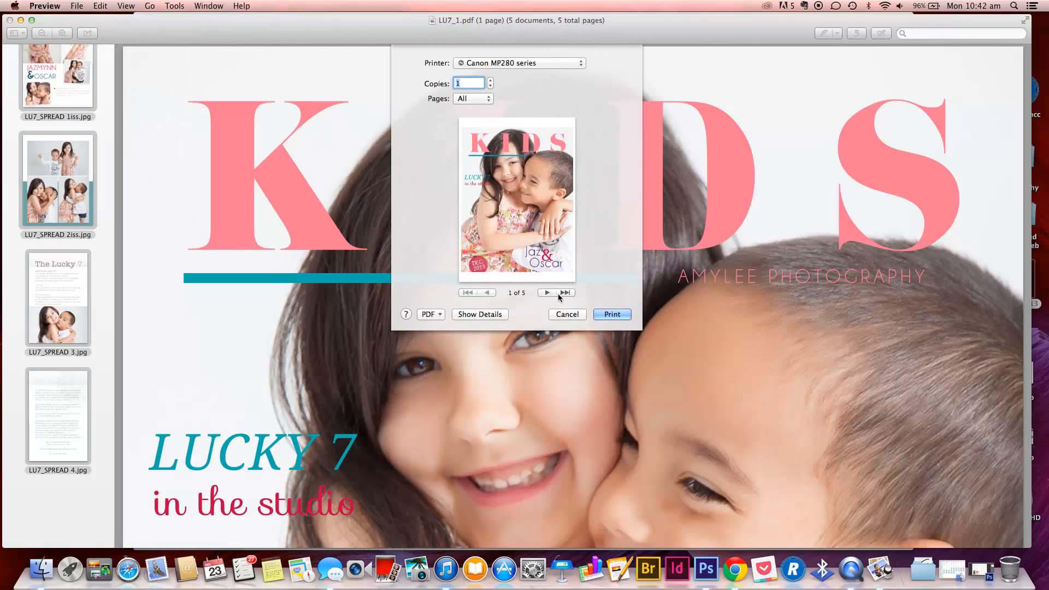
{"action": "mouse_move", "coordinate": [508, 295]}
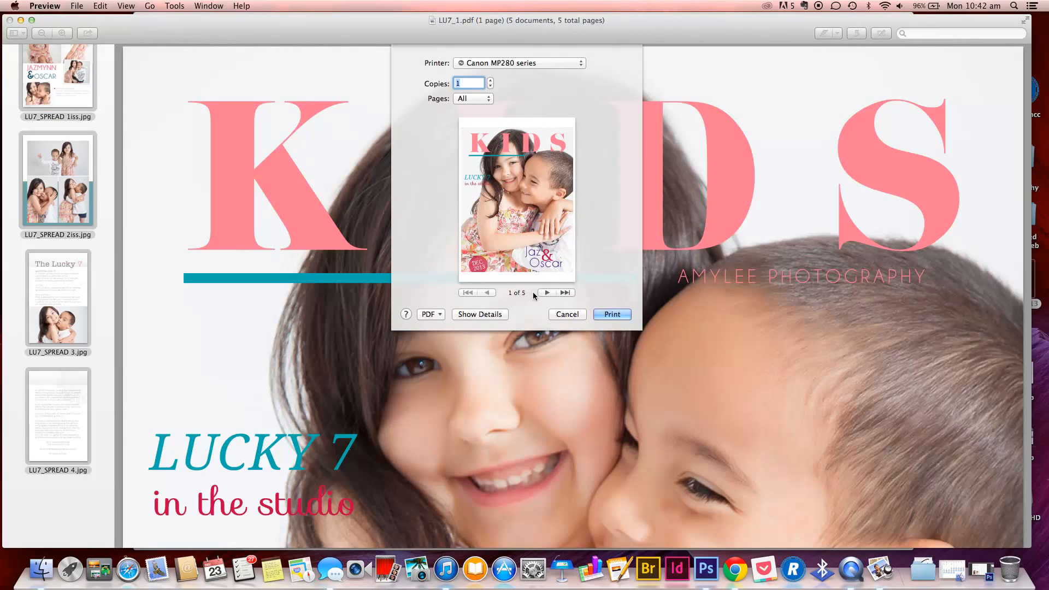
{"action": "mouse_move", "coordinate": [545, 295]}
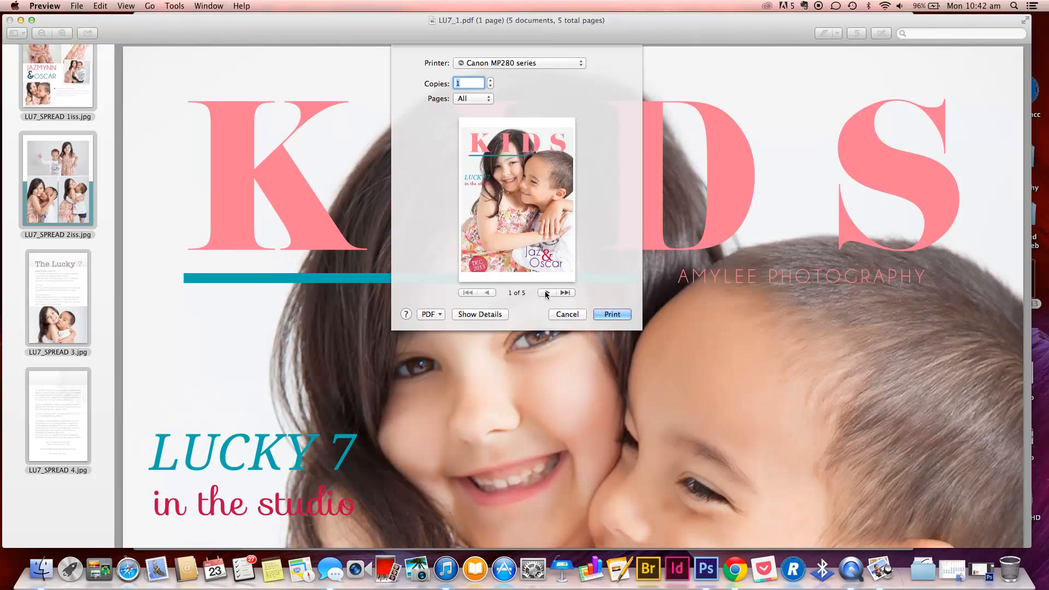
{"action": "left_click", "coordinate": [566, 292]}
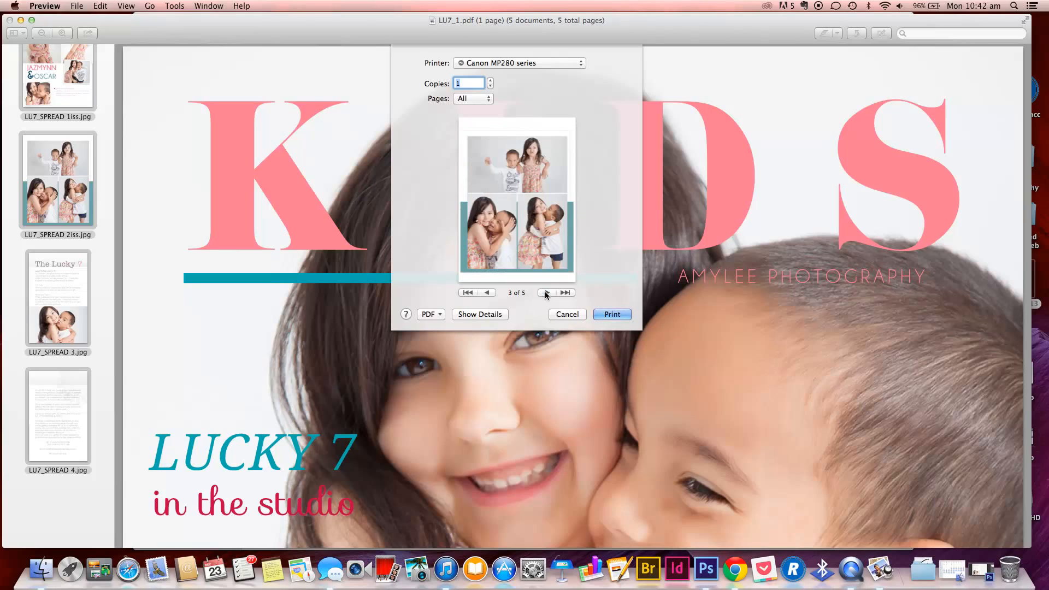
{"action": "left_click", "coordinate": [565, 292]}
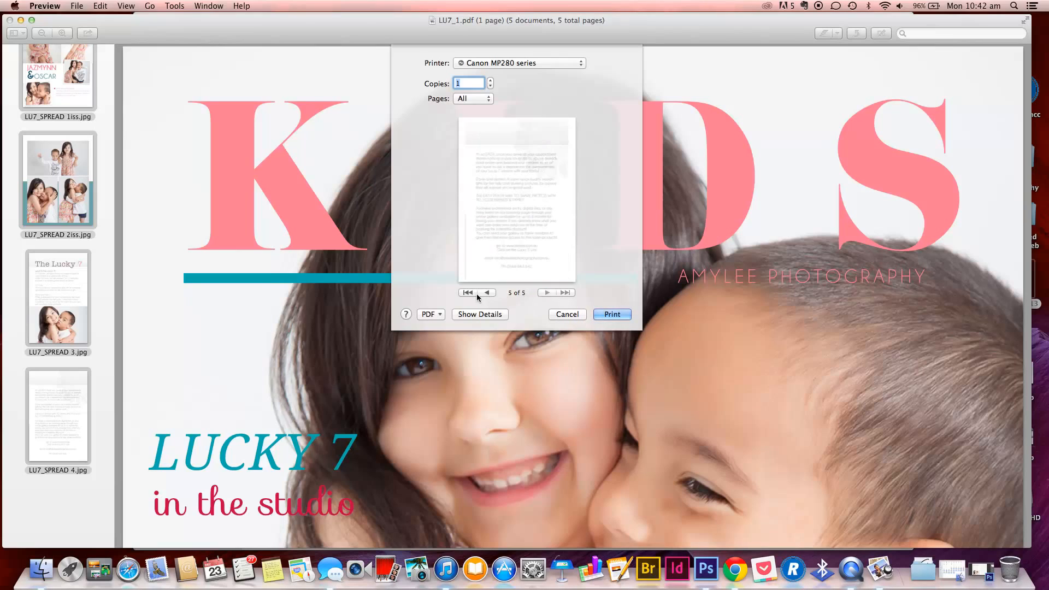
{"action": "left_click", "coordinate": [467, 293]}
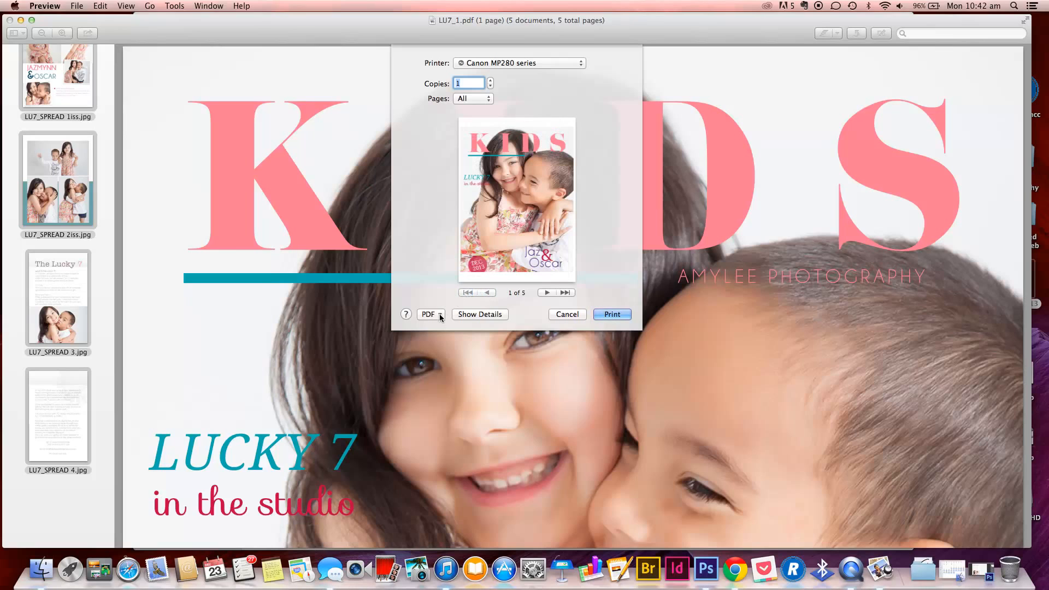
Save the print job as PDF 'The Lucky 7 Magazine' in Pictures with a Red tag
{"action": "left_click", "coordinate": [431, 315]}
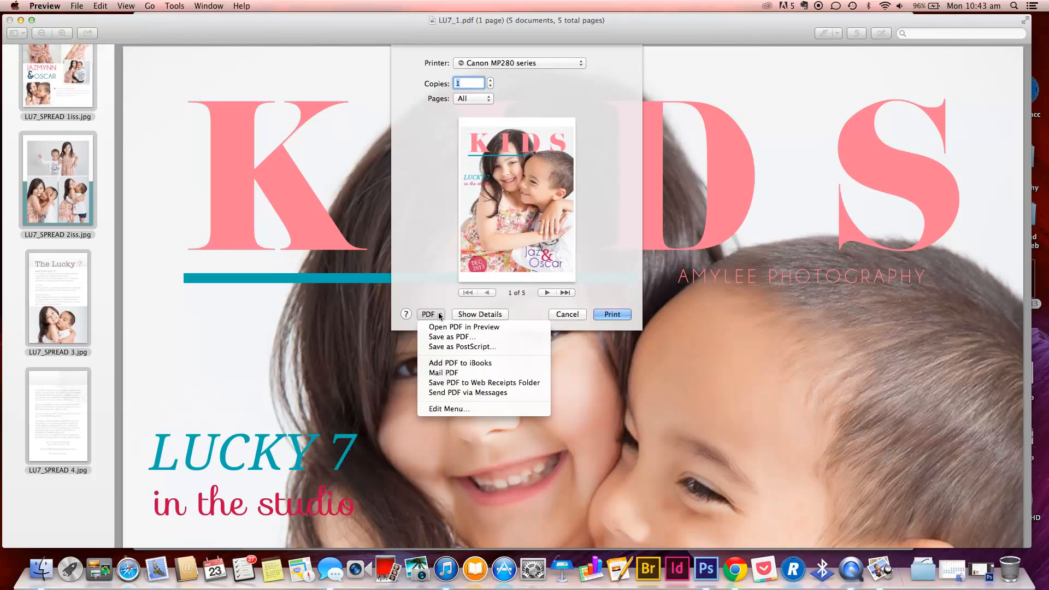
{"action": "mouse_move", "coordinate": [452, 336]}
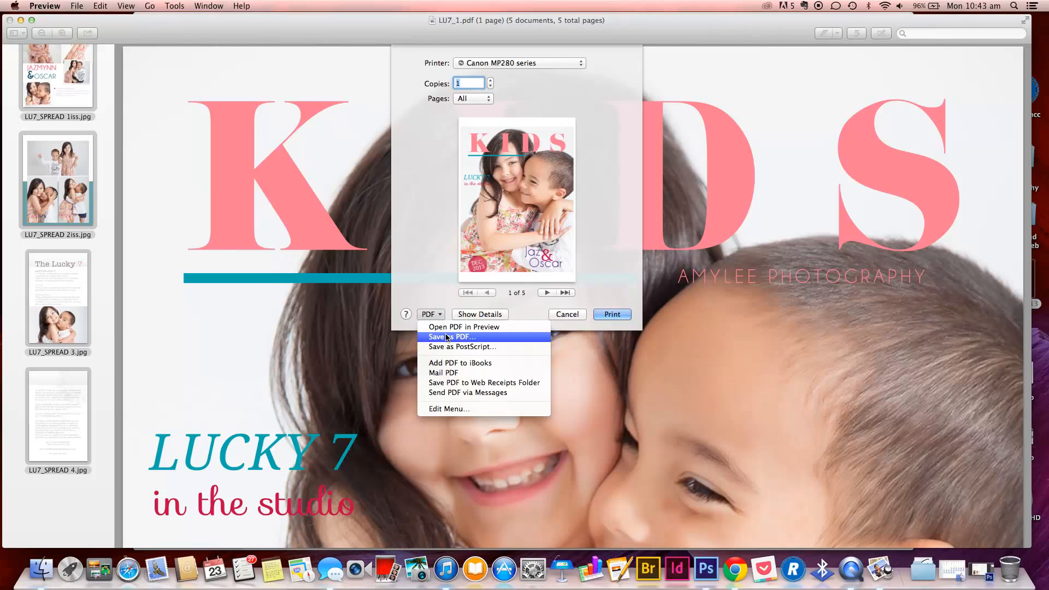
{"action": "left_click", "coordinate": [447, 338]}
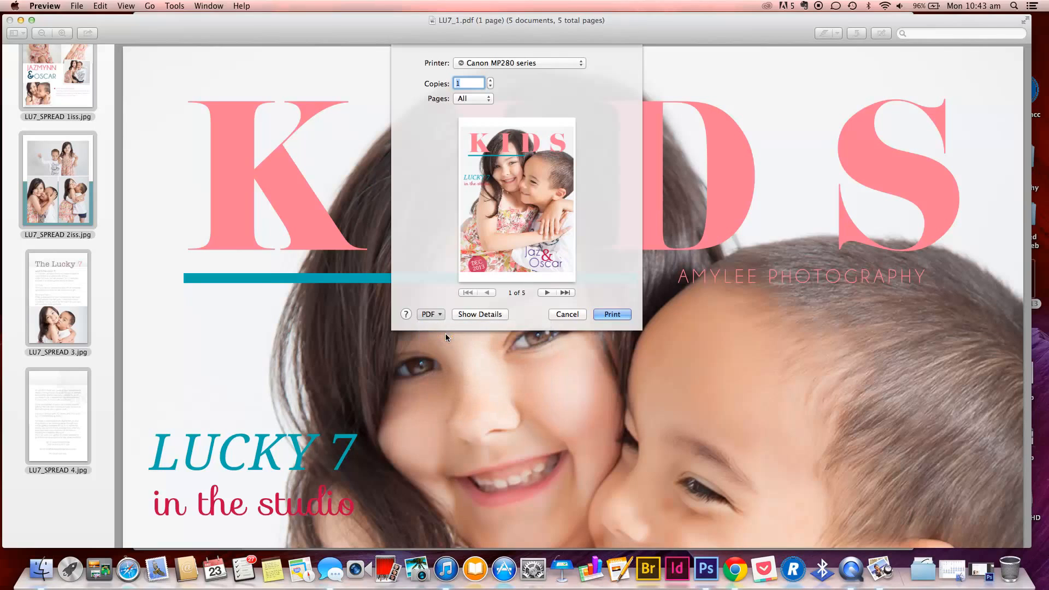
{"action": "left_click", "coordinate": [430, 313]}
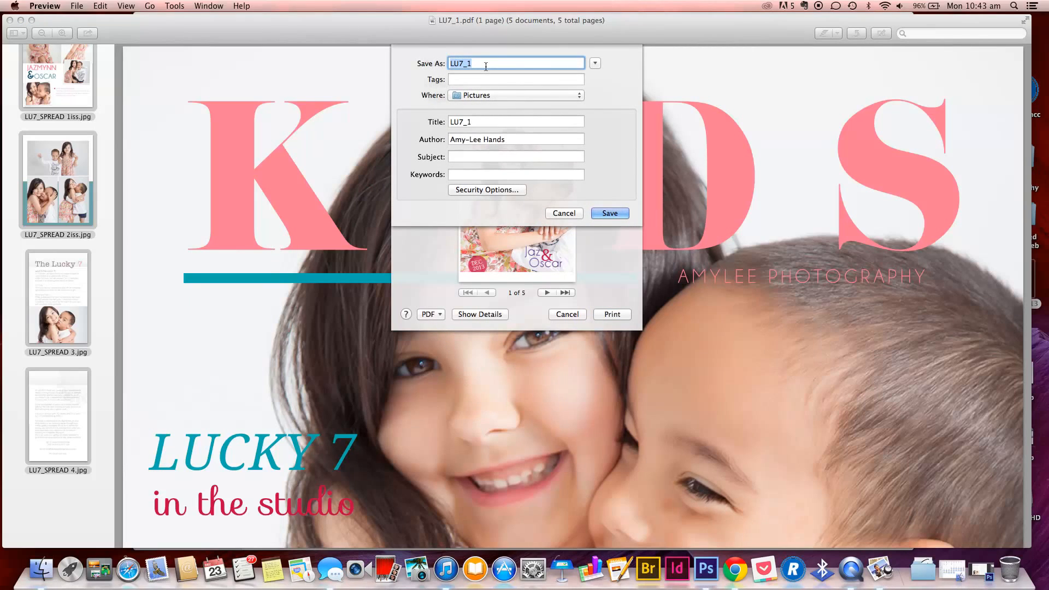
{"action": "type", "text": "The Lucky 7 Magazine"}
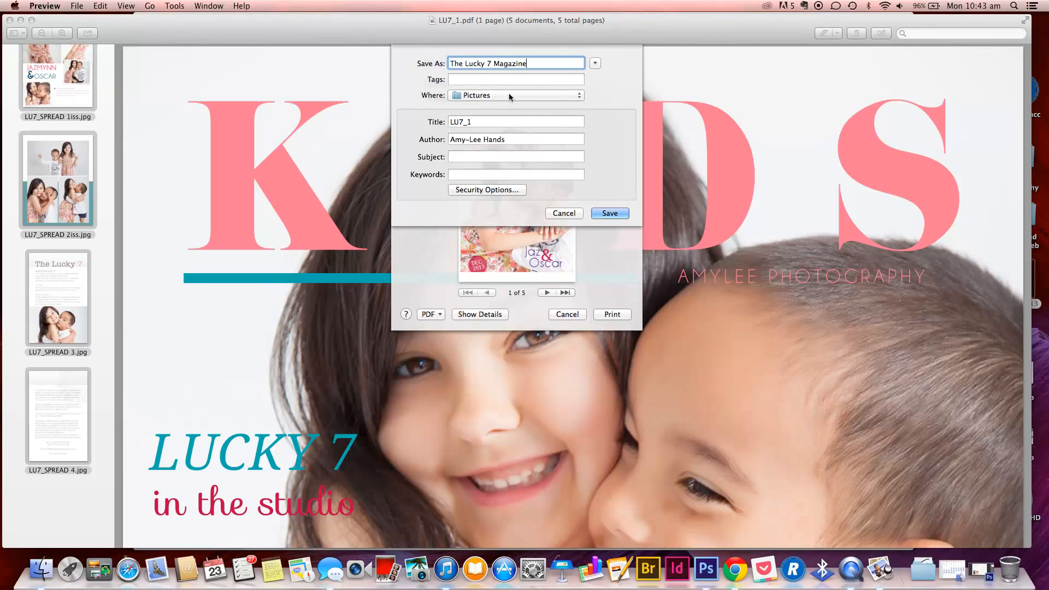
{"action": "left_click", "coordinate": [516, 157]}
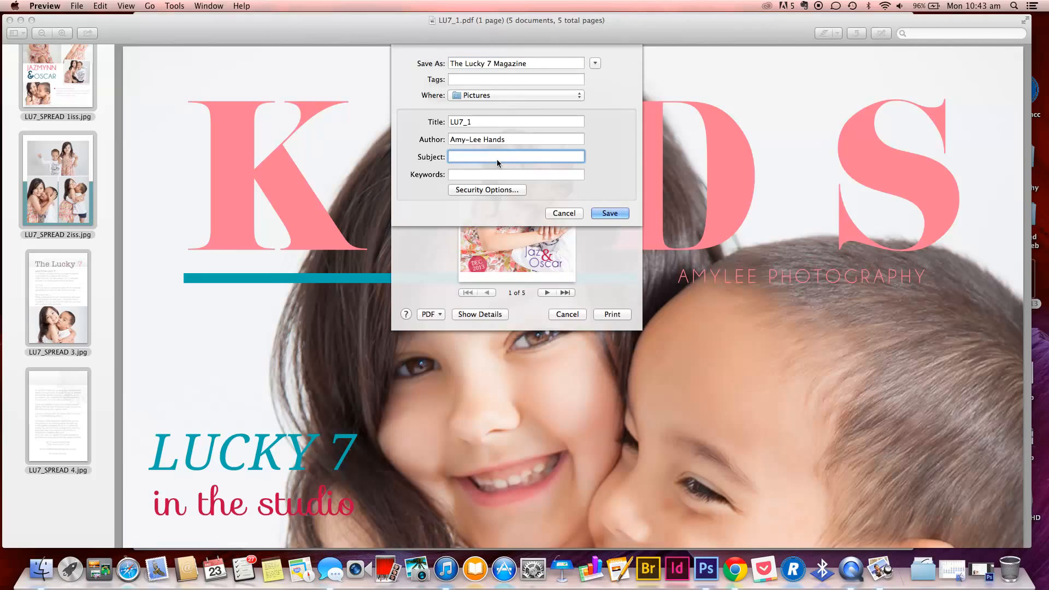
{"action": "mouse_move", "coordinate": [505, 76]}
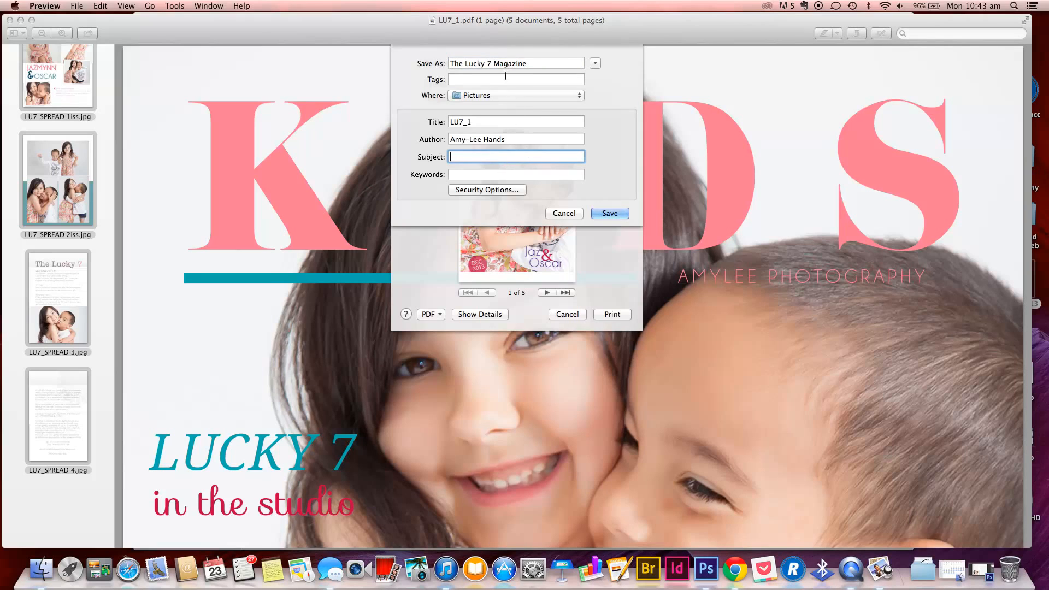
{"action": "left_click", "coordinate": [516, 79]}
{"action": "type", "text": "Red"}
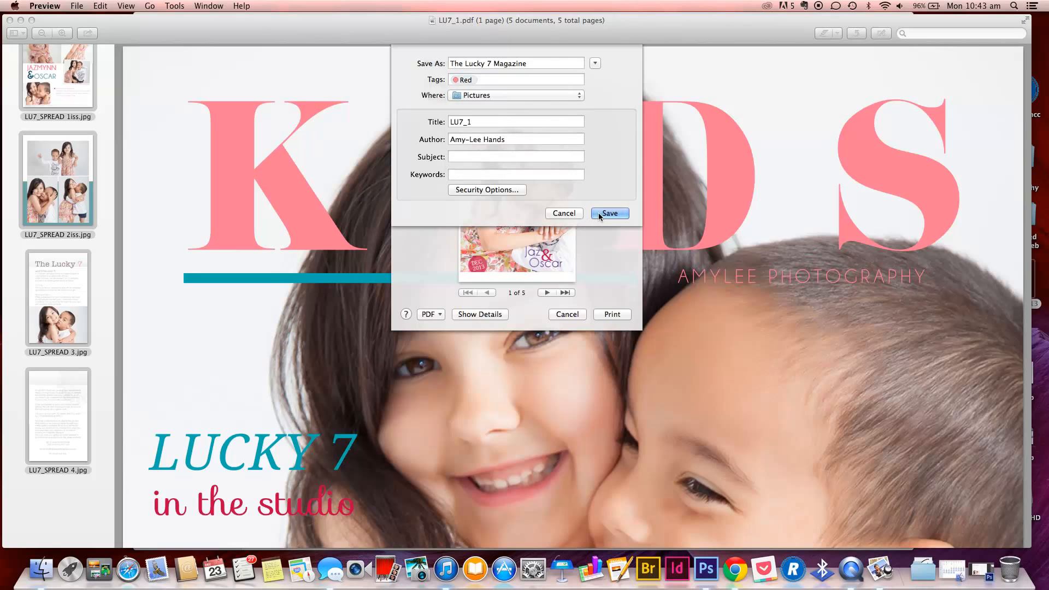
{"action": "left_click", "coordinate": [608, 212]}
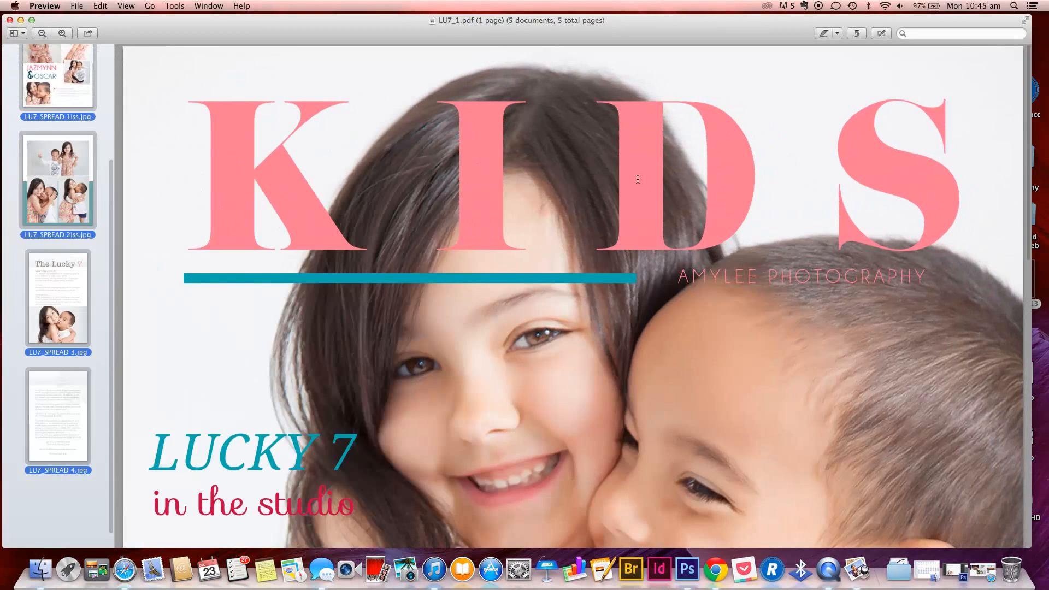
{"action": "mouse_move", "coordinate": [835, 475]}
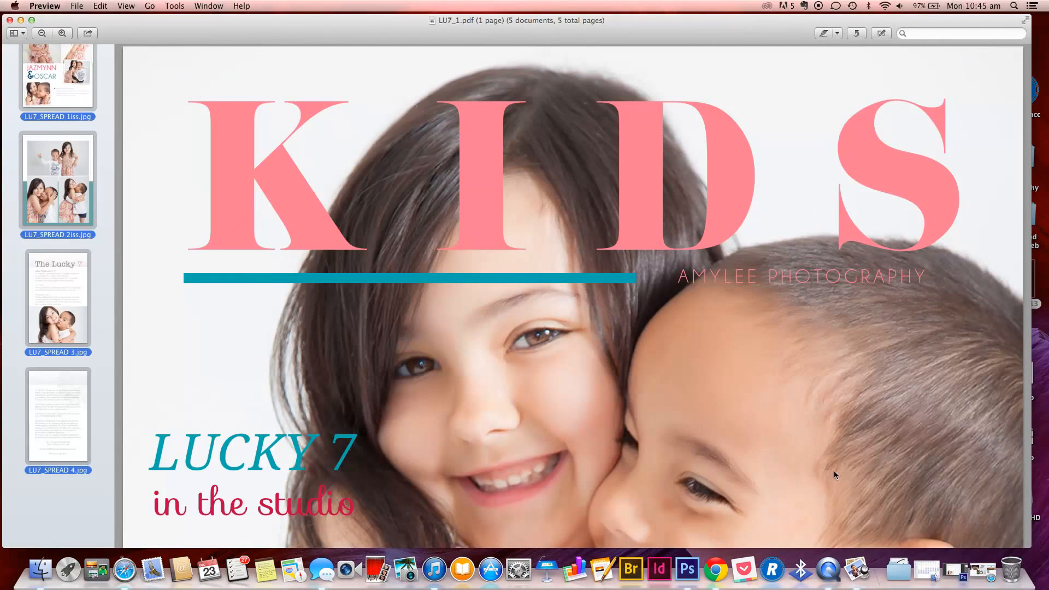
Start a new issuu publication and upload The Lucky 7 Magazine PDF from Pictures
{"action": "left_click", "coordinate": [705, 570]}
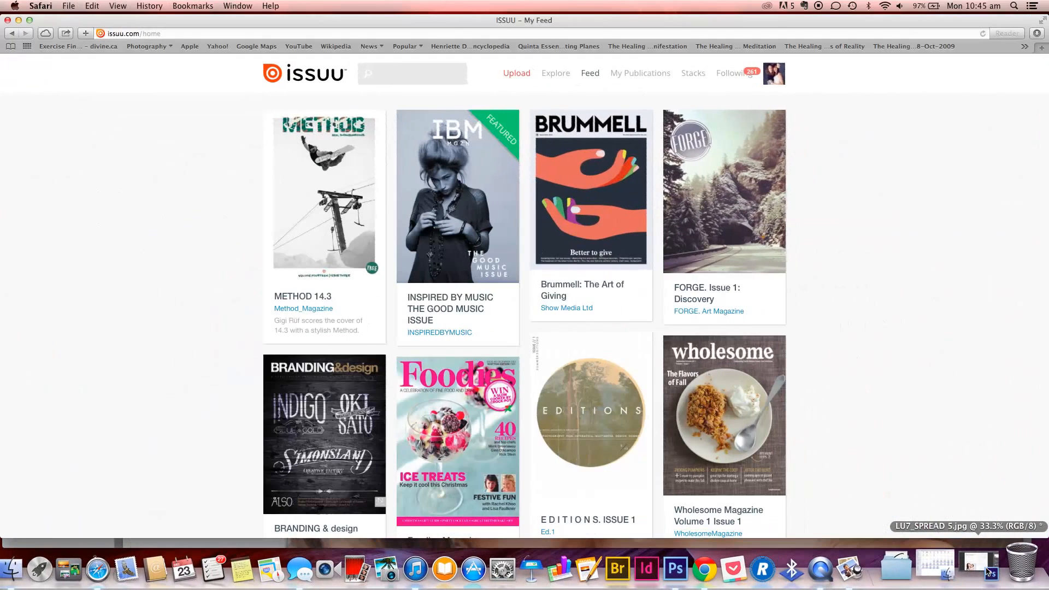
{"action": "mouse_move", "coordinate": [969, 149]}
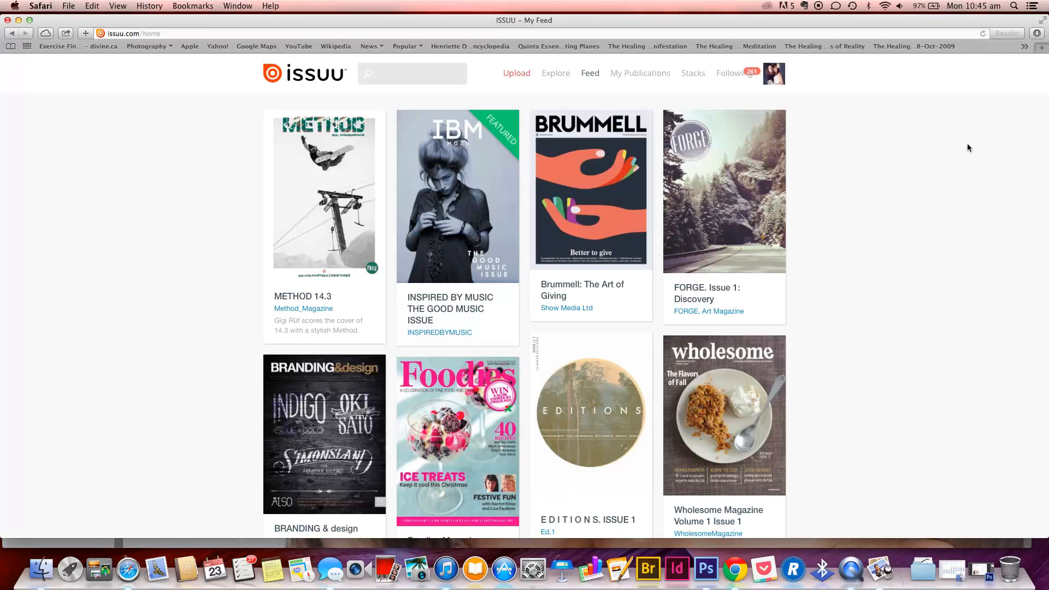
{"action": "mouse_move", "coordinate": [528, 81]}
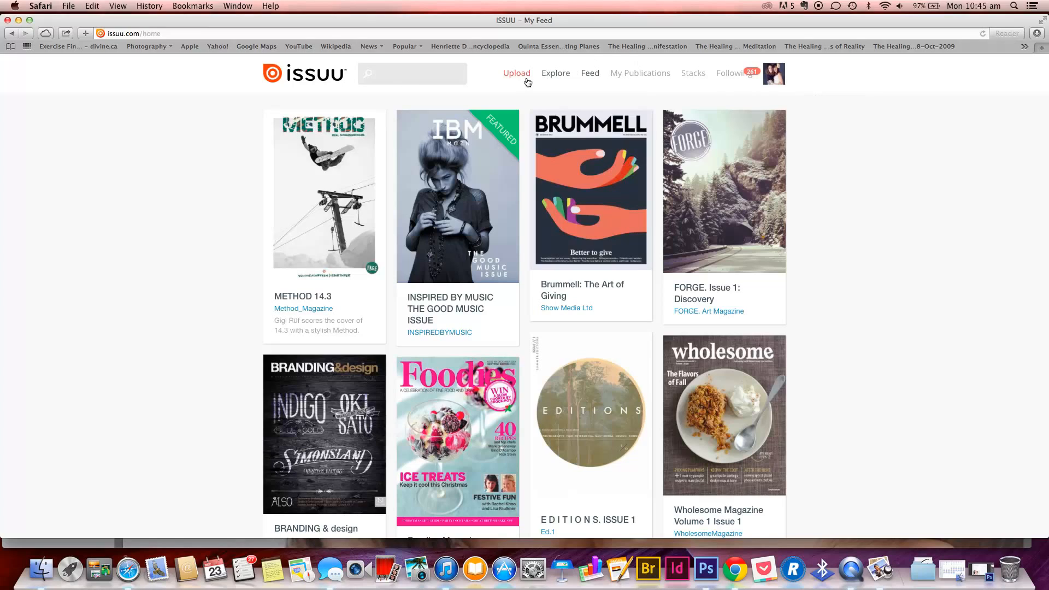
{"action": "left_click", "coordinate": [515, 72]}
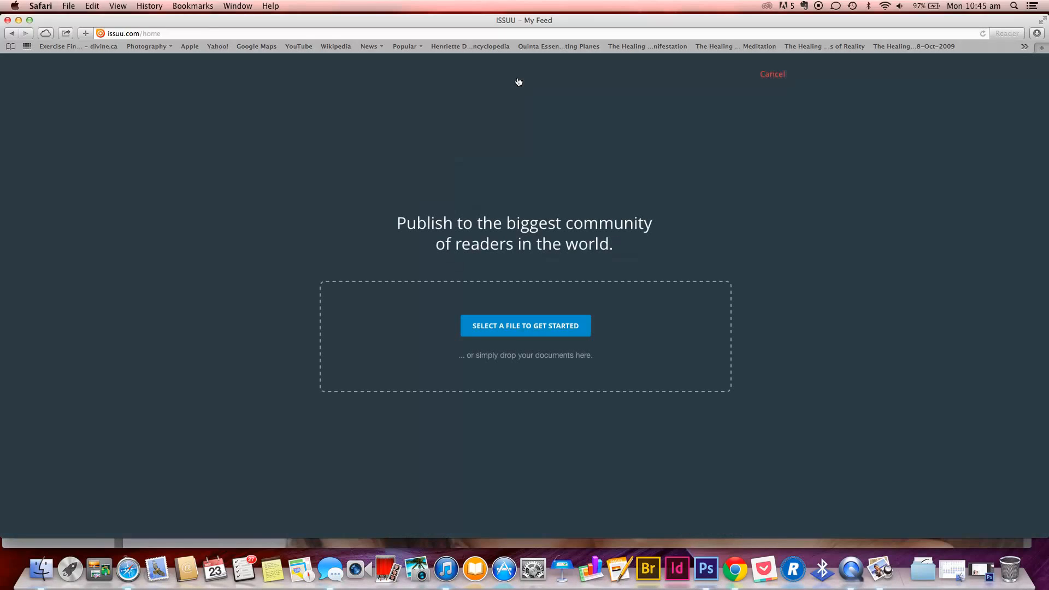
{"action": "left_click", "coordinate": [525, 325]}
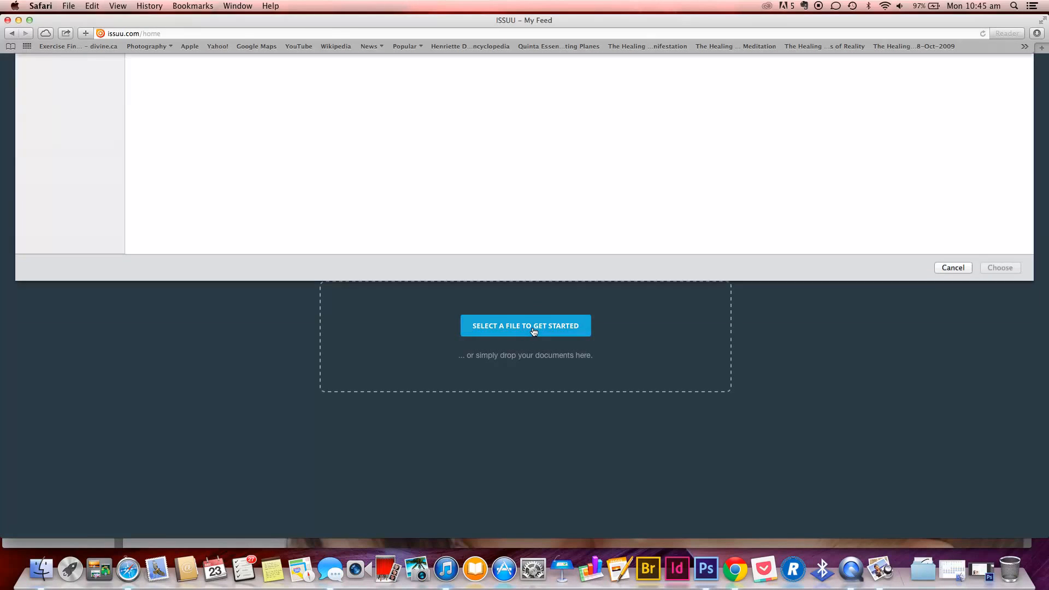
{"action": "left_click", "coordinate": [525, 325]}
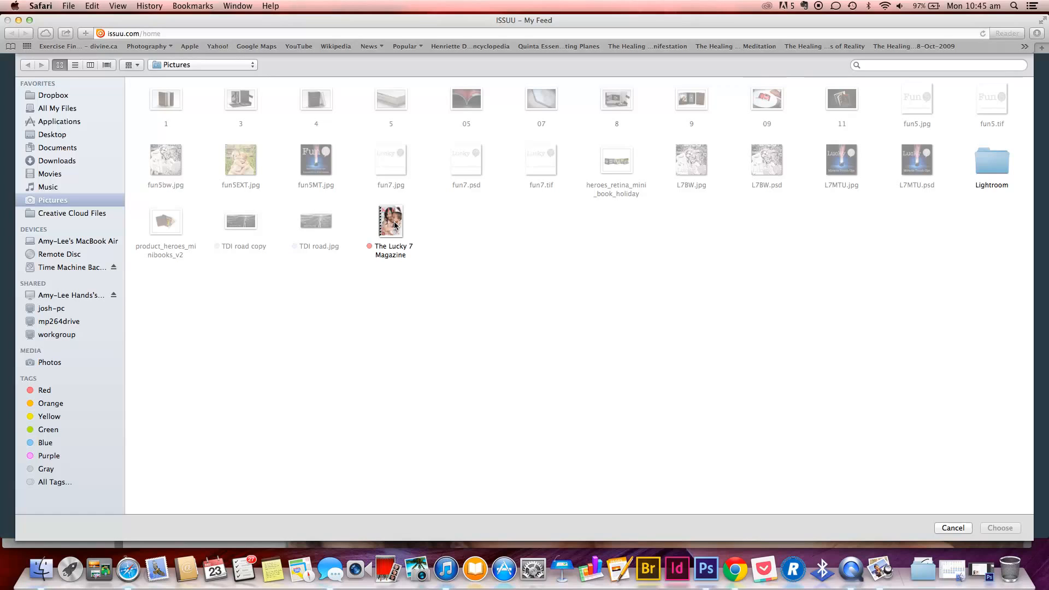
{"action": "left_click", "coordinate": [391, 221]}
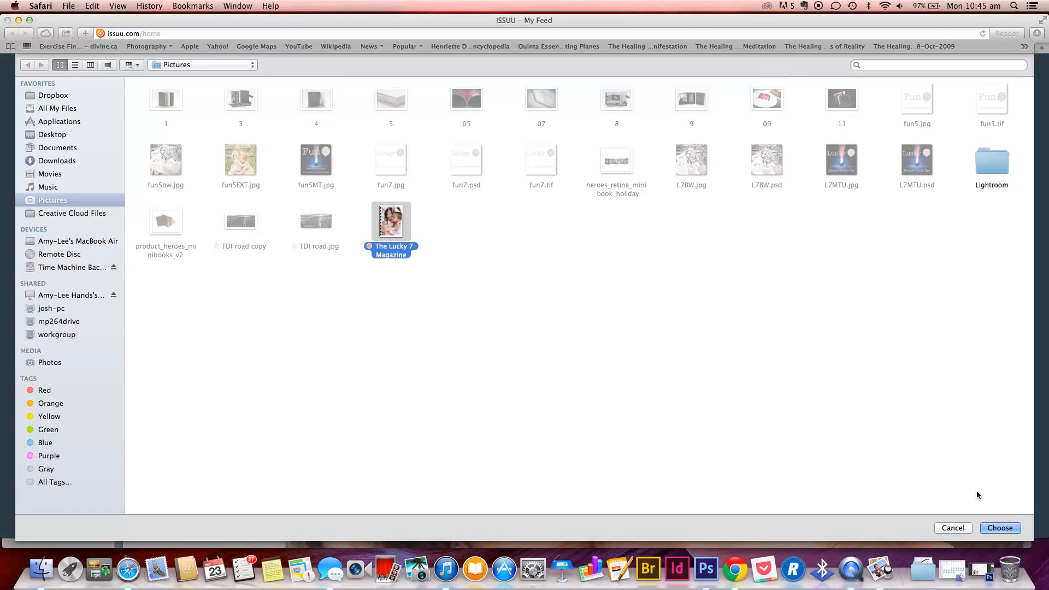
{"action": "left_click", "coordinate": [1000, 528]}
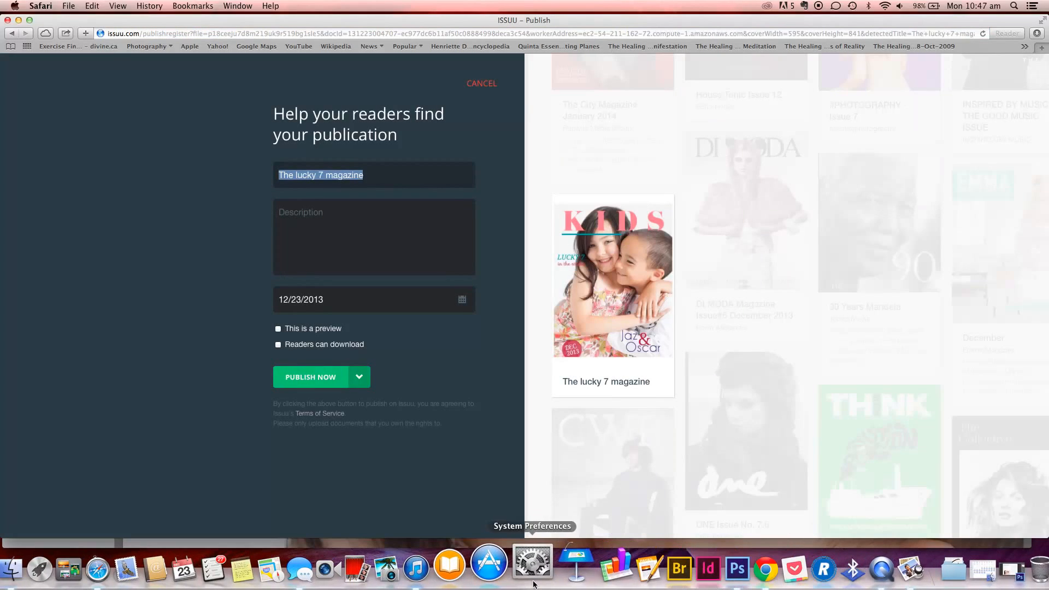
Set the publish timing back from Unlisted to Now and publish The lucky 7 magazine
{"action": "left_click", "coordinate": [373, 236]}
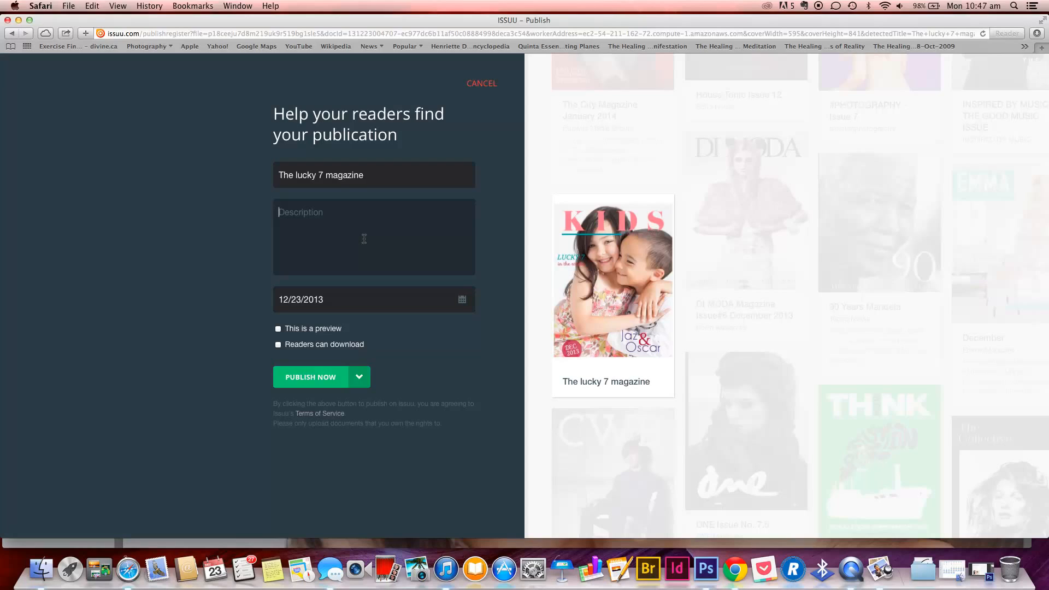
{"action": "mouse_move", "coordinate": [356, 229]}
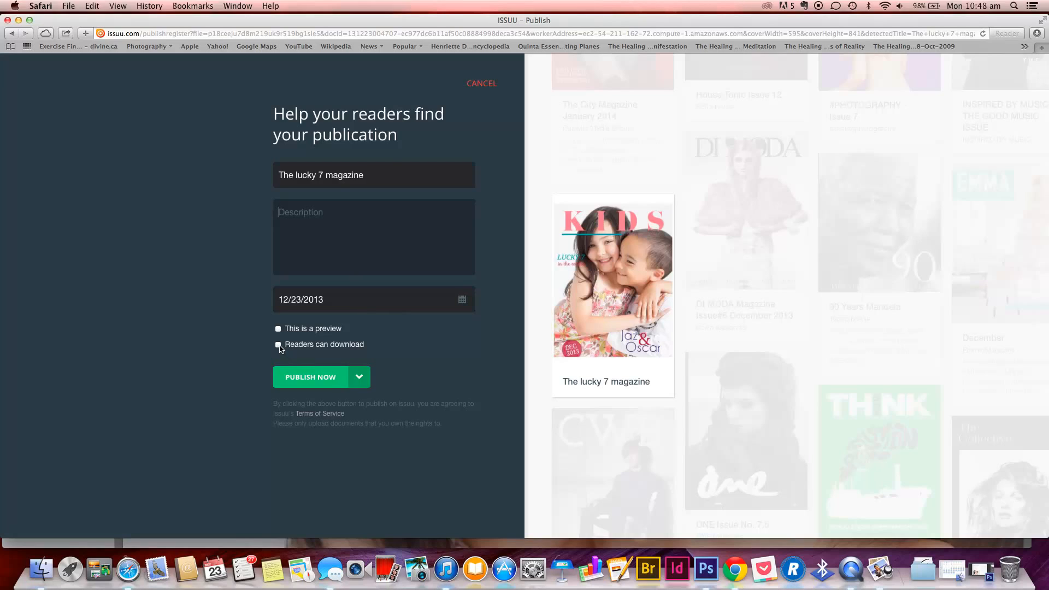
{"action": "left_click", "coordinate": [358, 376]}
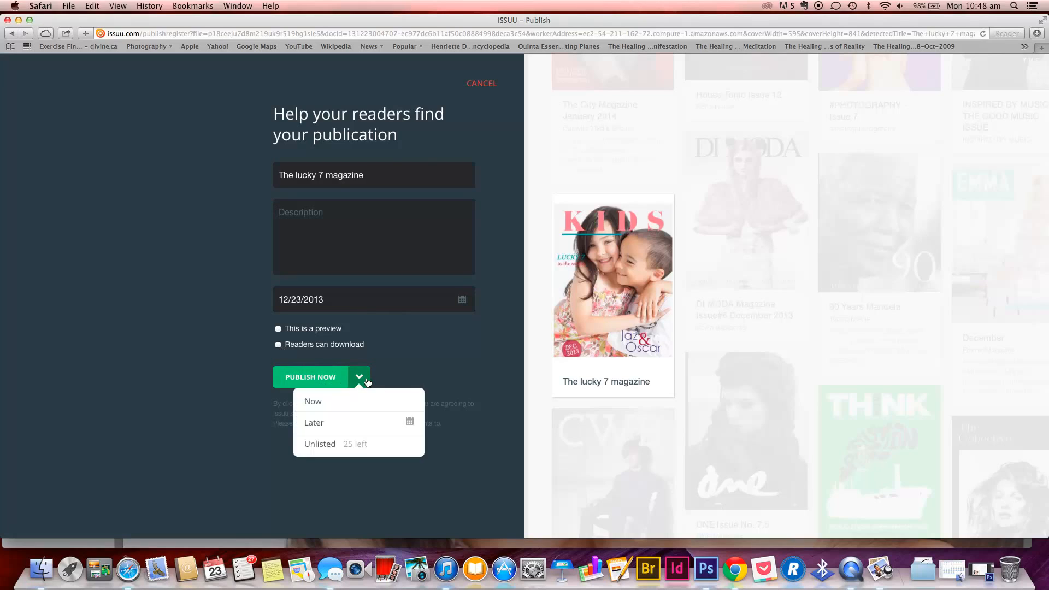
{"action": "mouse_move", "coordinate": [321, 409]}
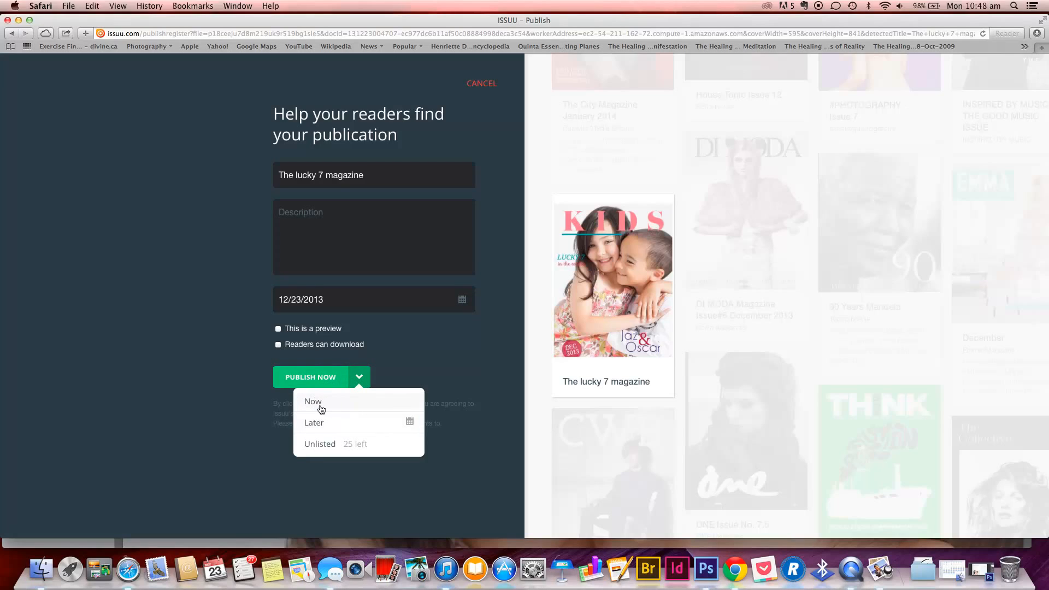
{"action": "mouse_move", "coordinate": [413, 426]}
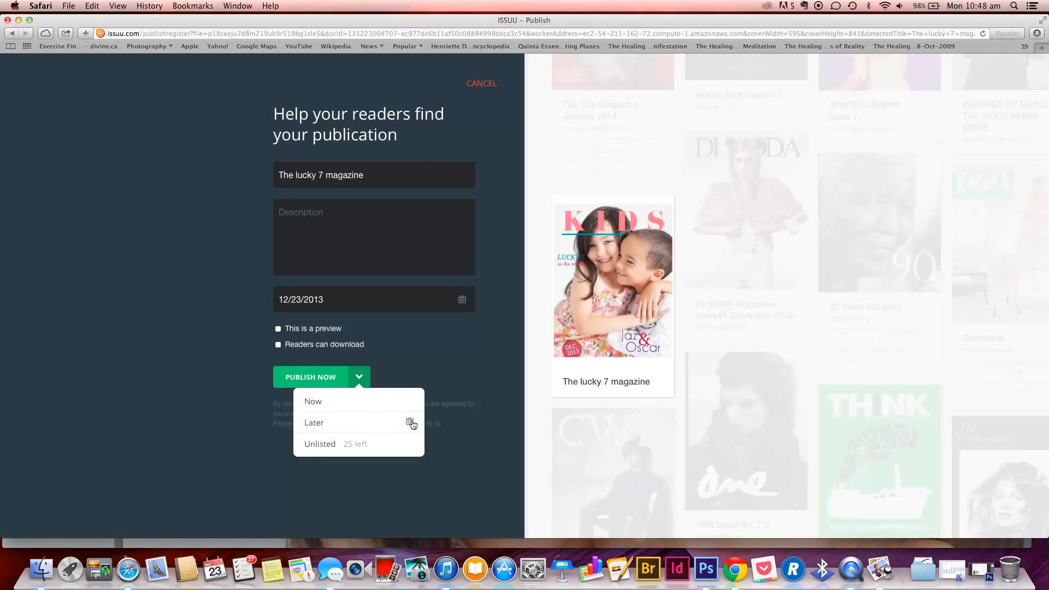
{"action": "left_click", "coordinate": [313, 423]}
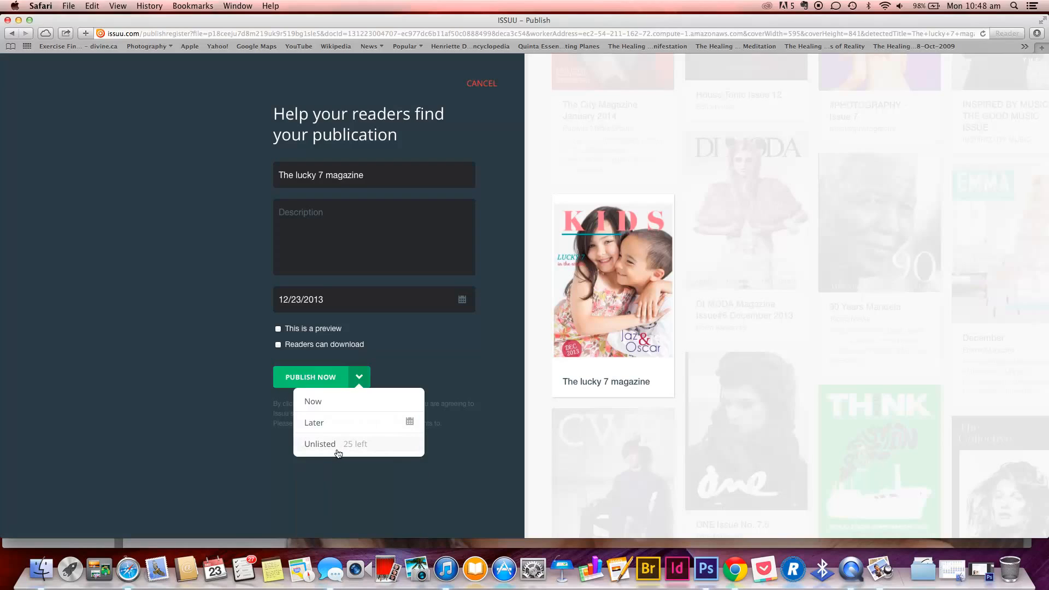
{"action": "left_click", "coordinate": [319, 444]}
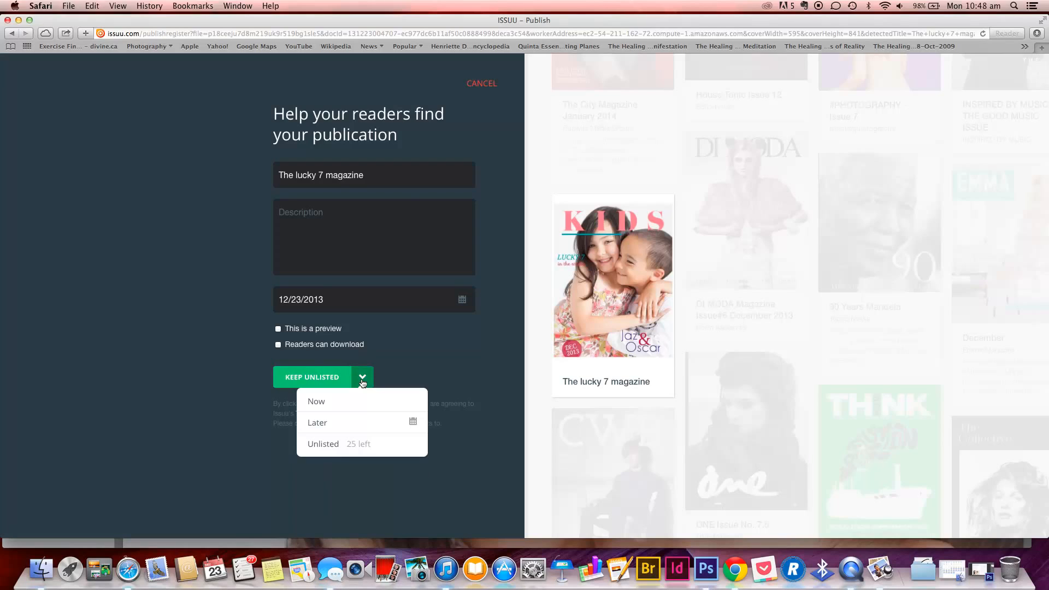
{"action": "left_click", "coordinate": [316, 402]}
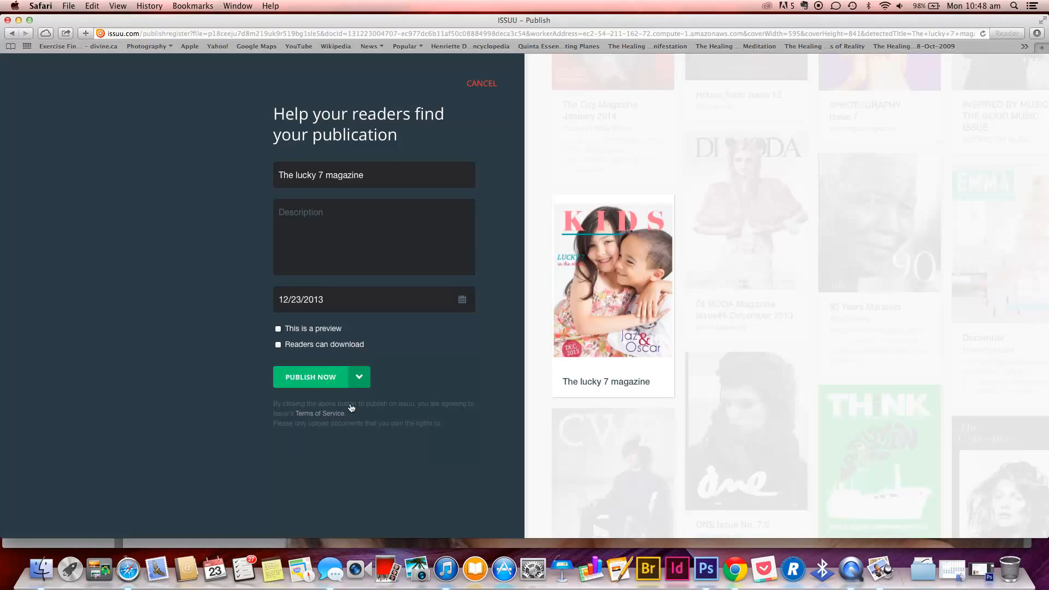
{"action": "left_click", "coordinate": [311, 376]}
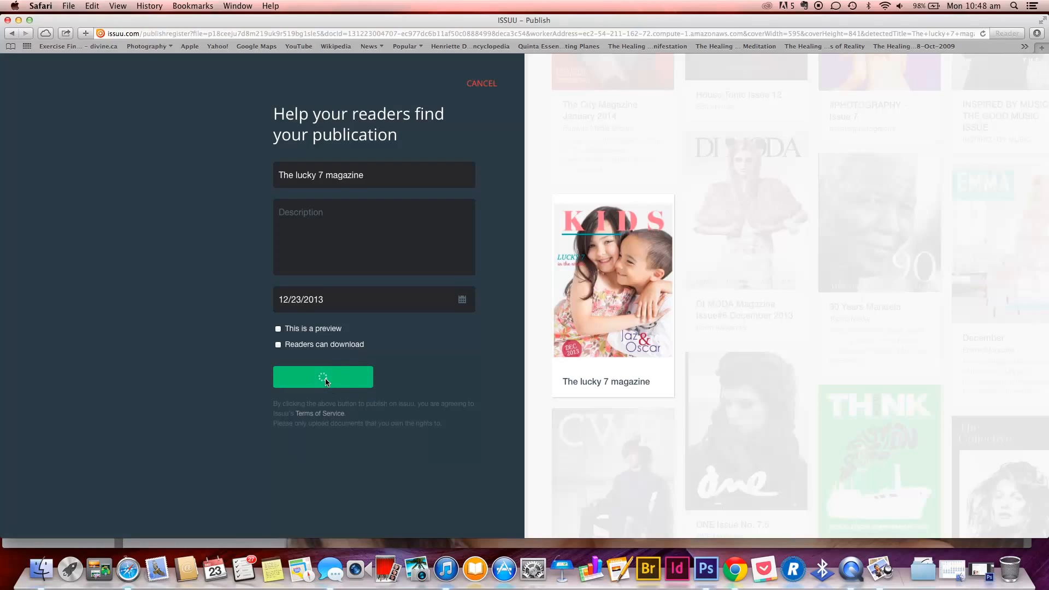
{"action": "left_click", "coordinate": [323, 377]}
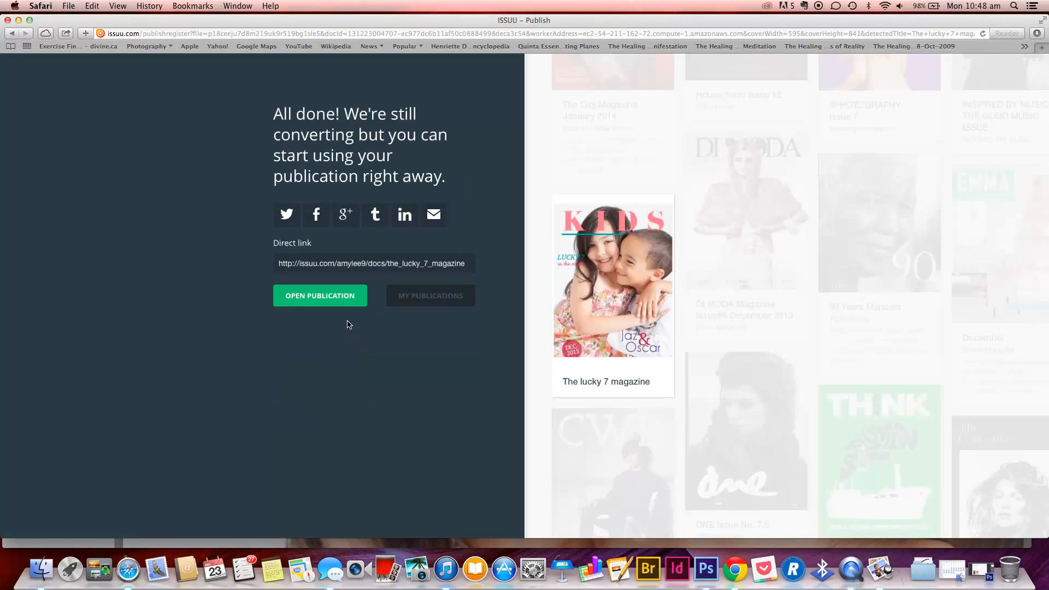
{"action": "mouse_move", "coordinate": [348, 296]}
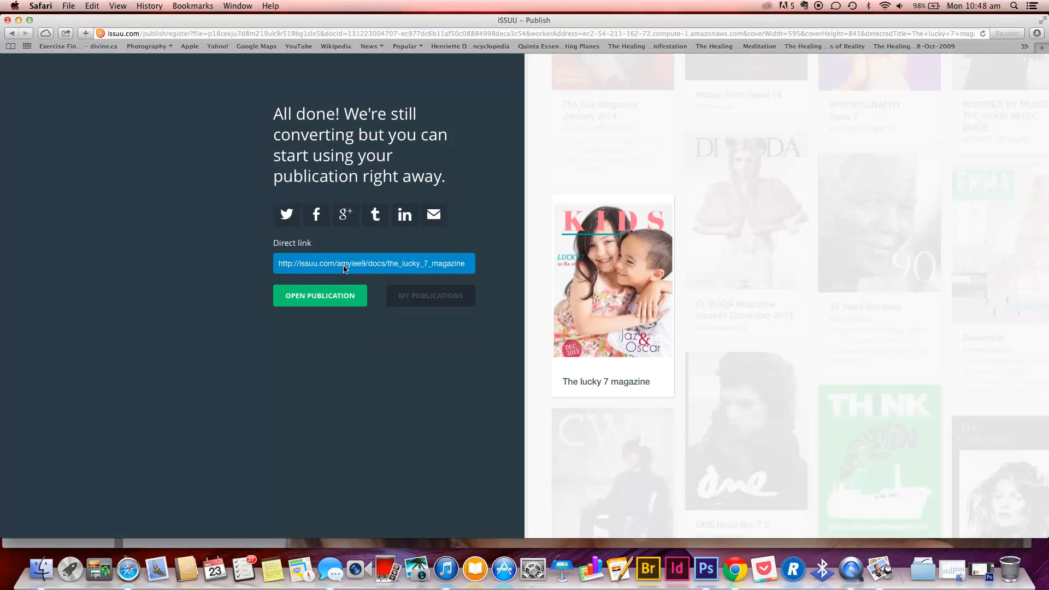
Copy the magazine's direct link and open the published Lucky 7 publication
{"action": "right_click", "coordinate": [344, 263]}
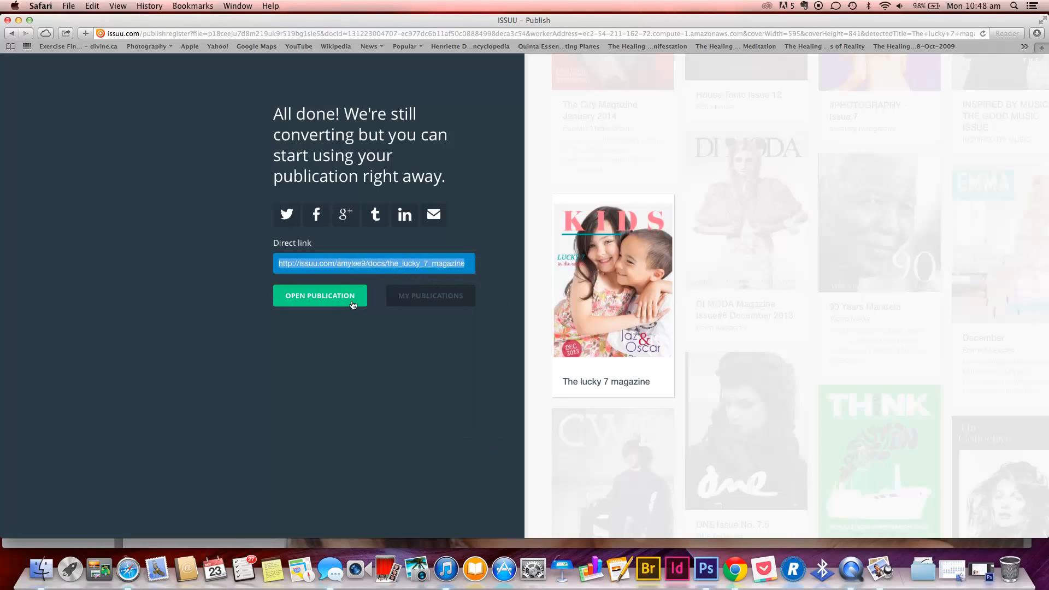
{"action": "left_click", "coordinate": [320, 296]}
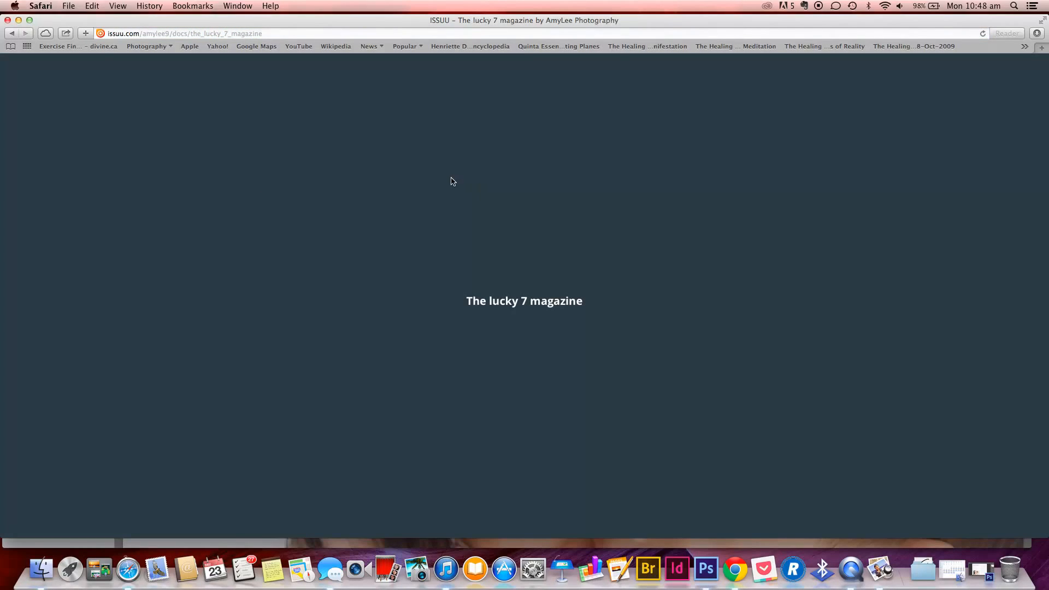
{"action": "mouse_move", "coordinate": [384, 188]}
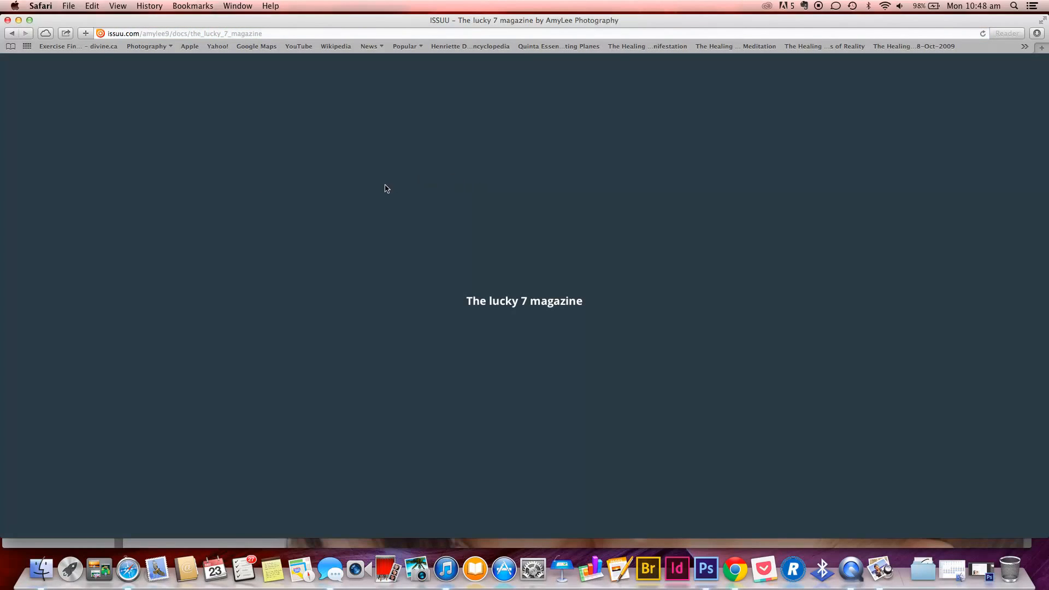
{"action": "mouse_move", "coordinate": [786, 180]}
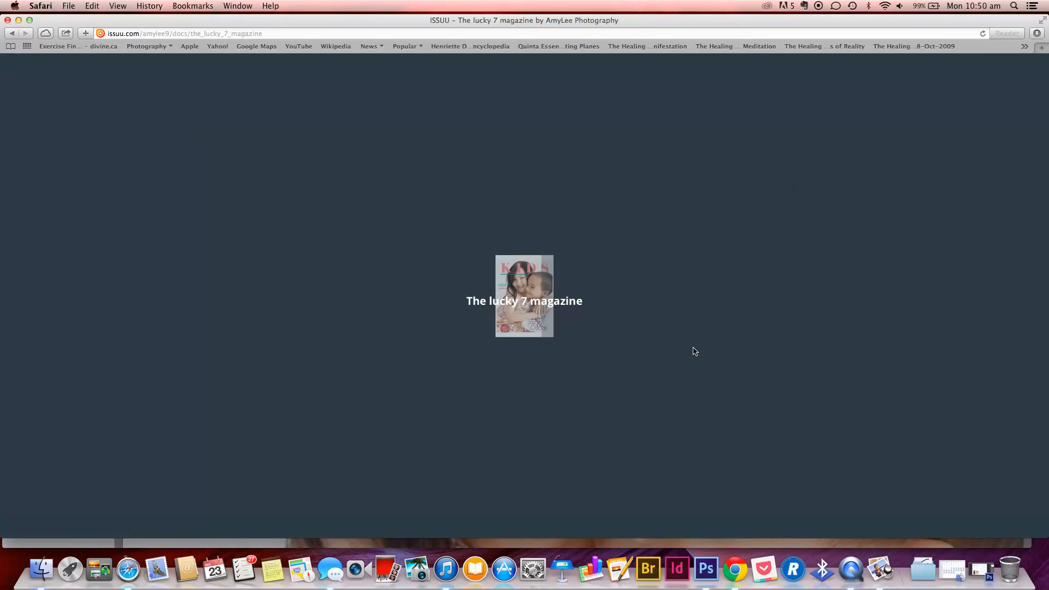
View the magazine in issuu's full-screen reader, flipping from cover to the final Lucky 7 spread
{"action": "left_click", "coordinate": [524, 301]}
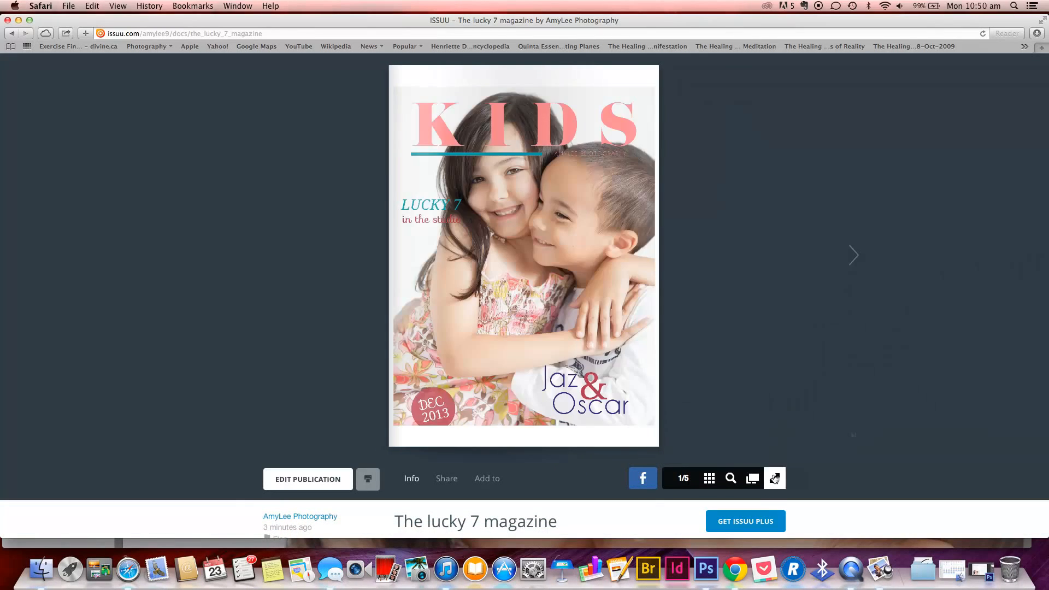
{"action": "left_click", "coordinate": [774, 478]}
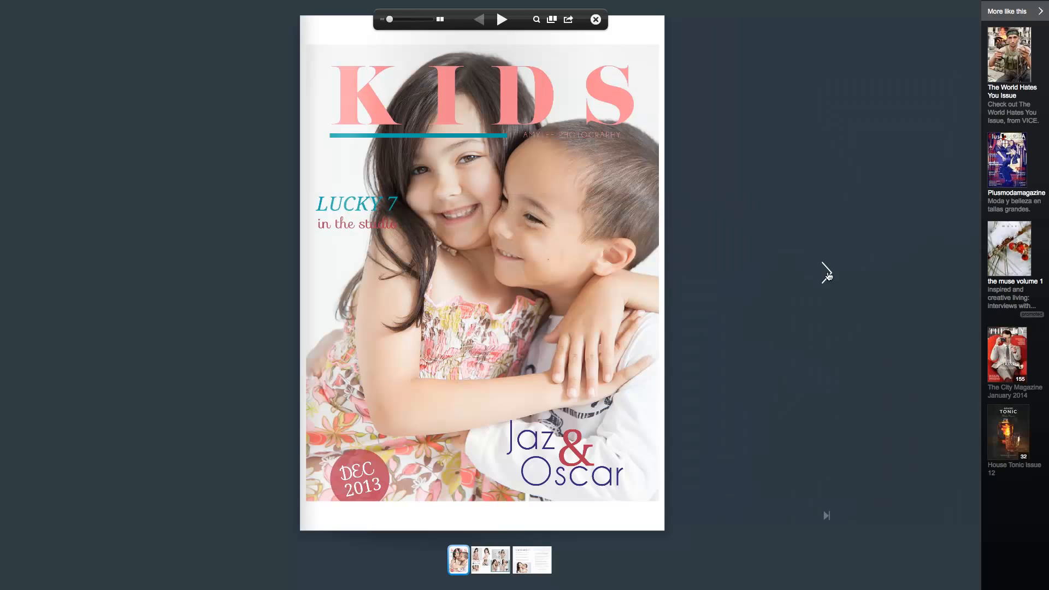
{"action": "left_click", "coordinate": [502, 18]}
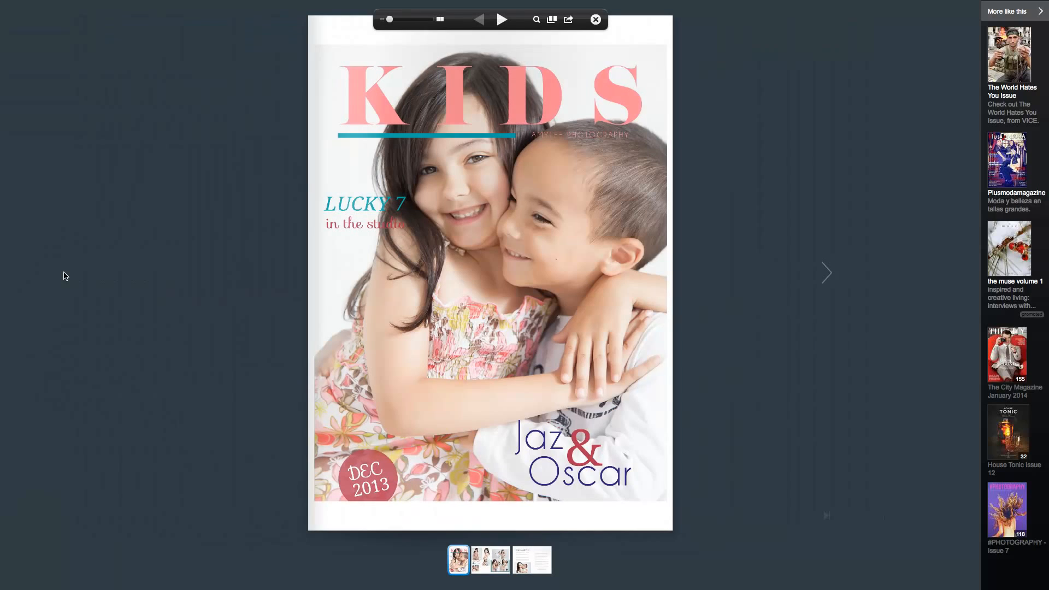
{"action": "mouse_move", "coordinate": [348, 257]}
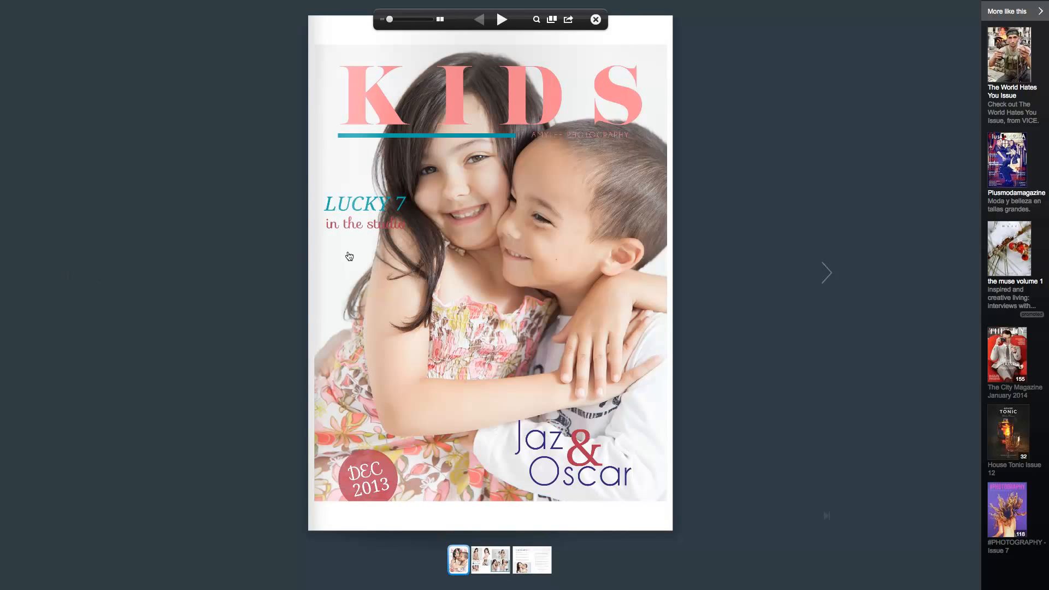
{"action": "left_click", "coordinate": [826, 272]}
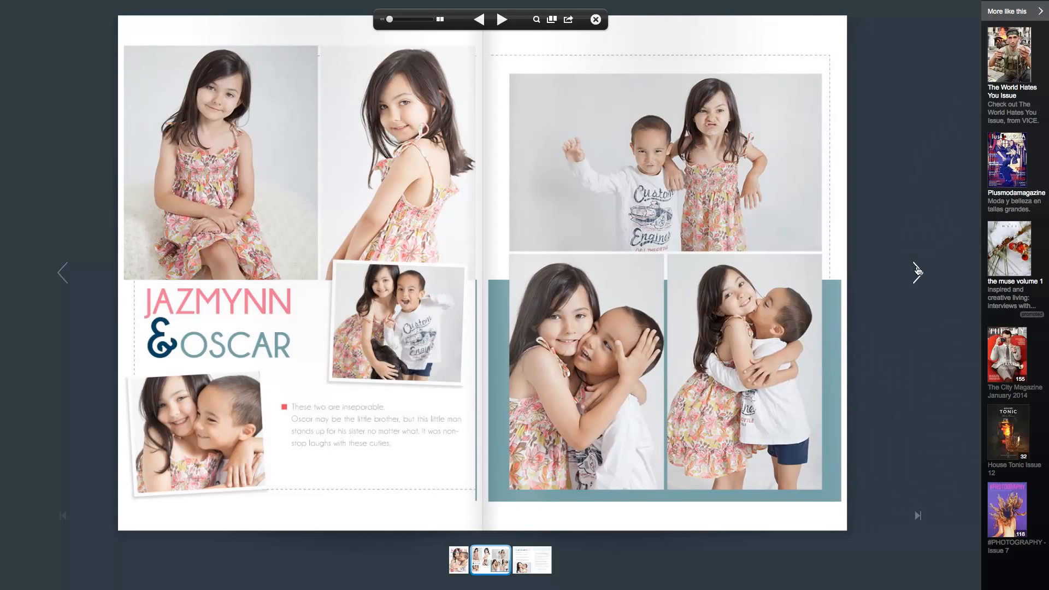
{"action": "left_click", "coordinate": [501, 18]}
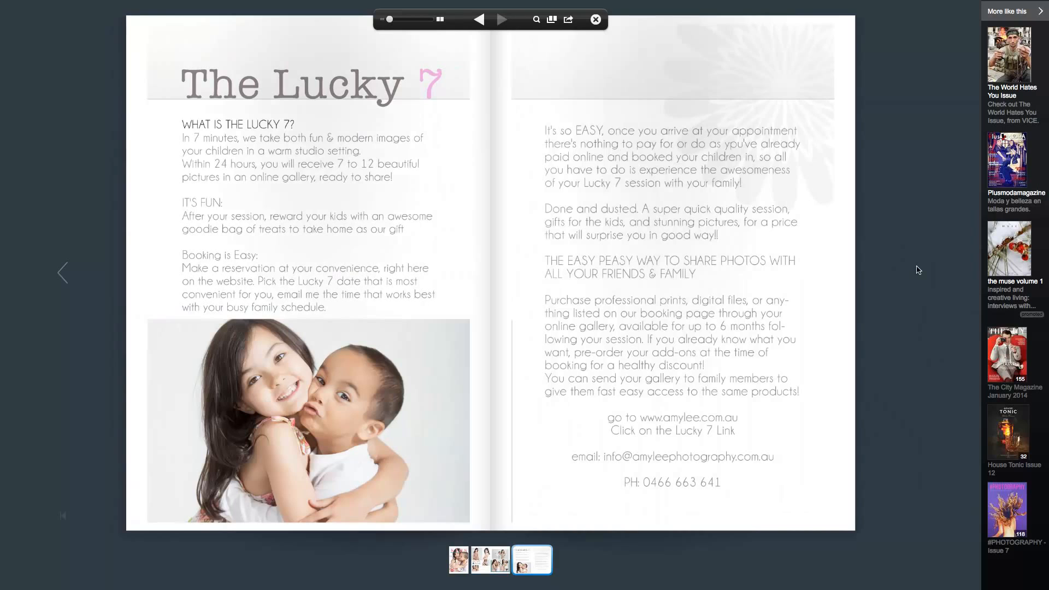
{"action": "mouse_move", "coordinate": [119, 271]}
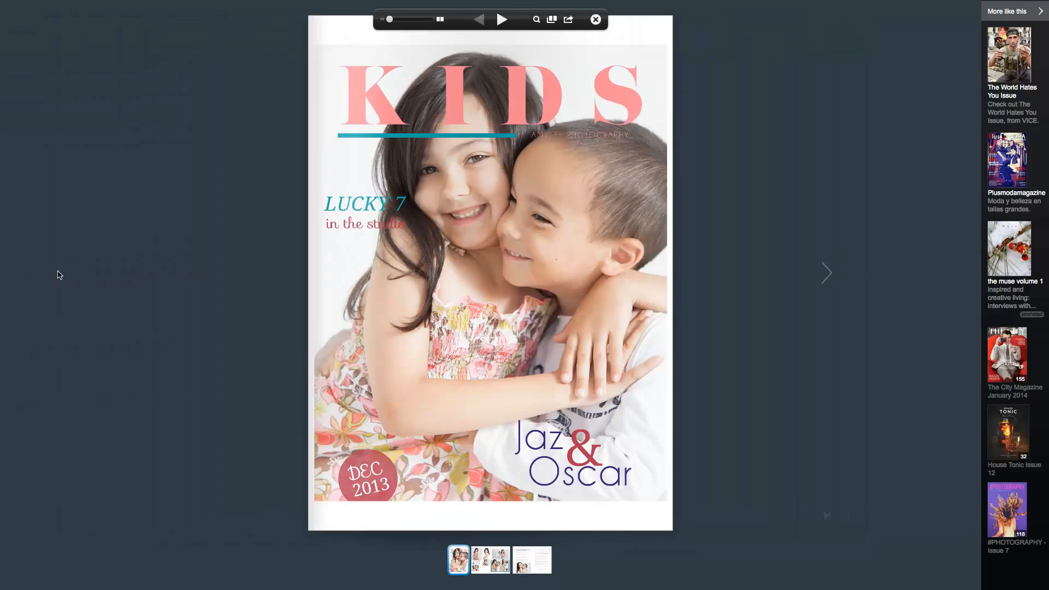
{"action": "mouse_move", "coordinate": [297, 273]}
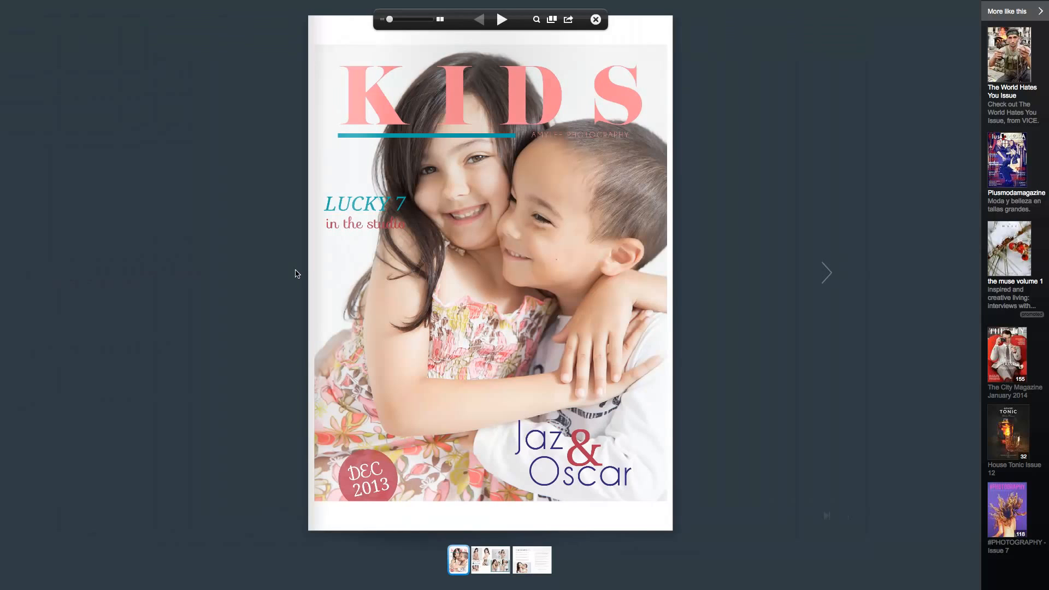